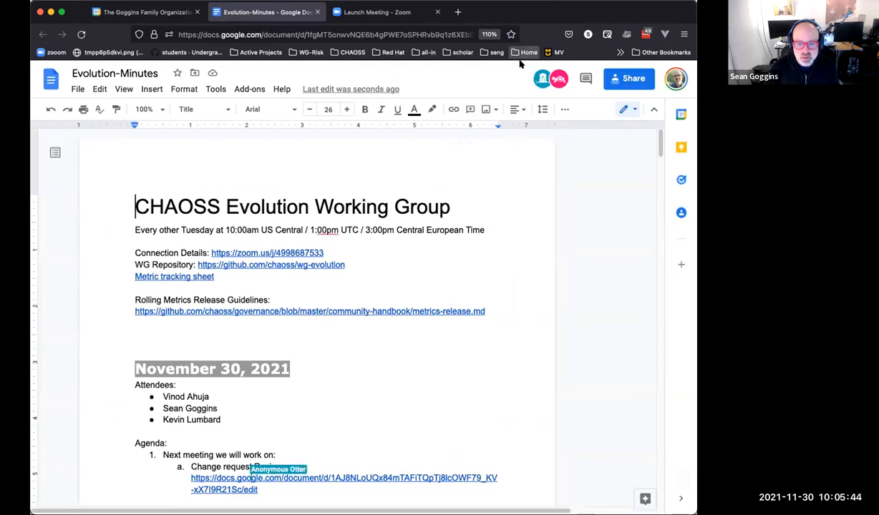
# Step: Complete agenda item a as 'Change request Reviews' and open the linked Change request Reviews document
pyautogui.write('Reviews')
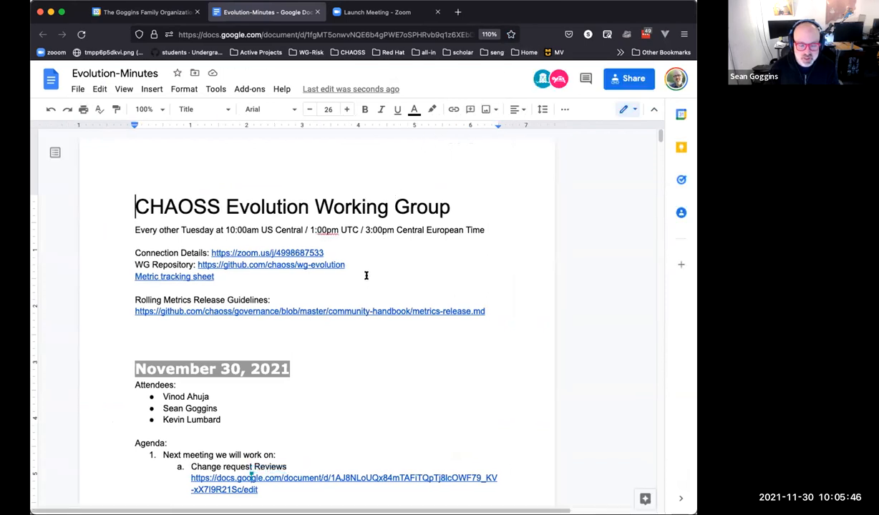
pyautogui.scroll(-3)
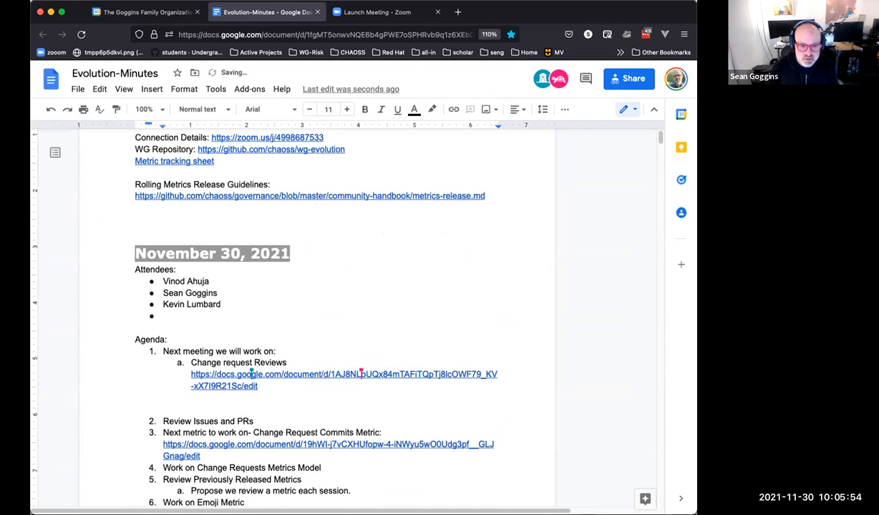
pyautogui.click(322, 34)
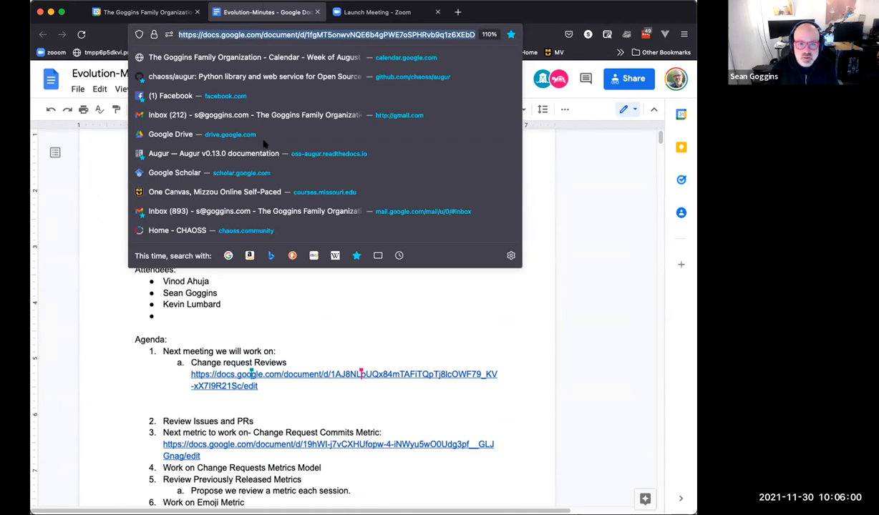
pyautogui.moveTo(265, 171)
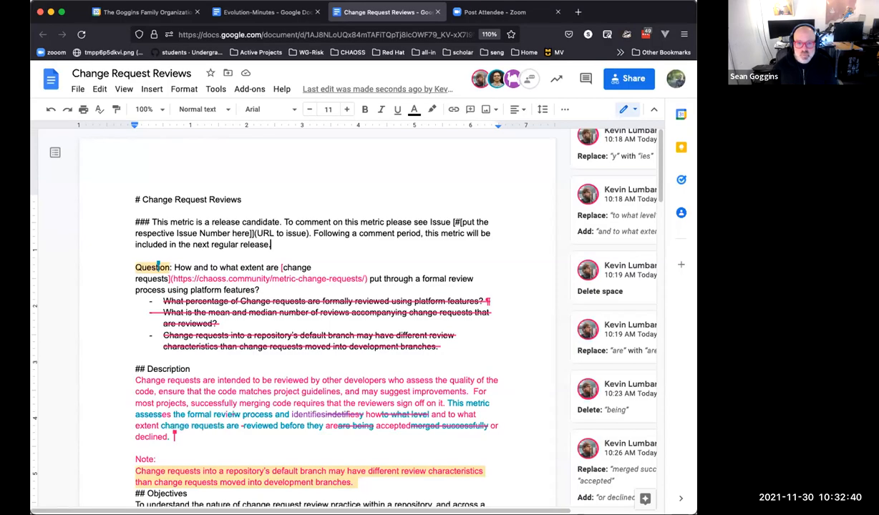
pyautogui.moveTo(451, 146)
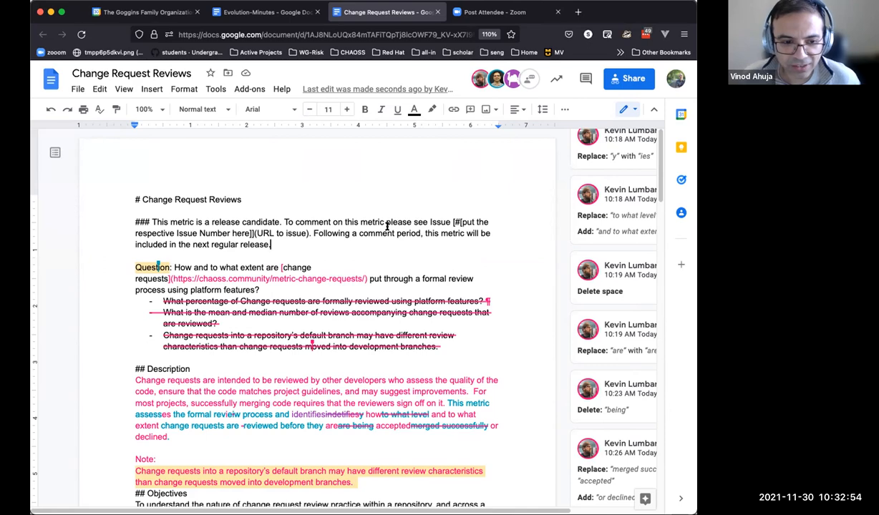
pyautogui.scroll(-3)
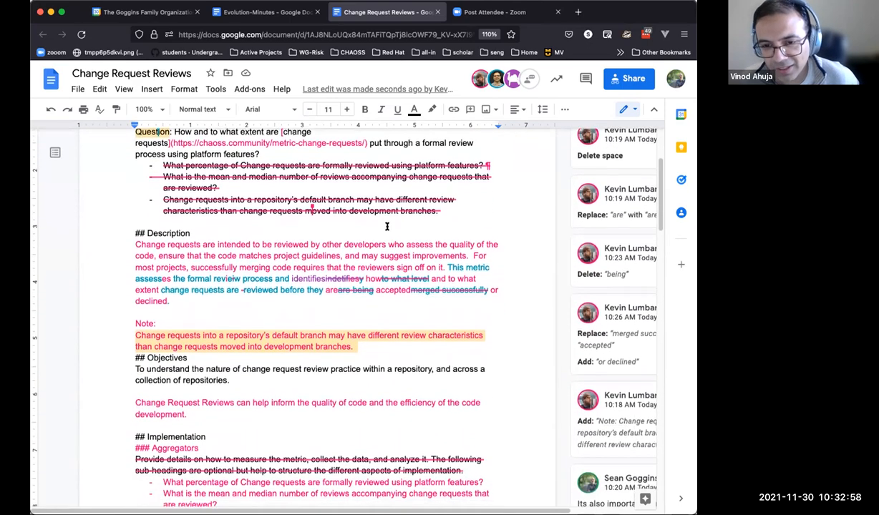
pyautogui.scroll(-3)
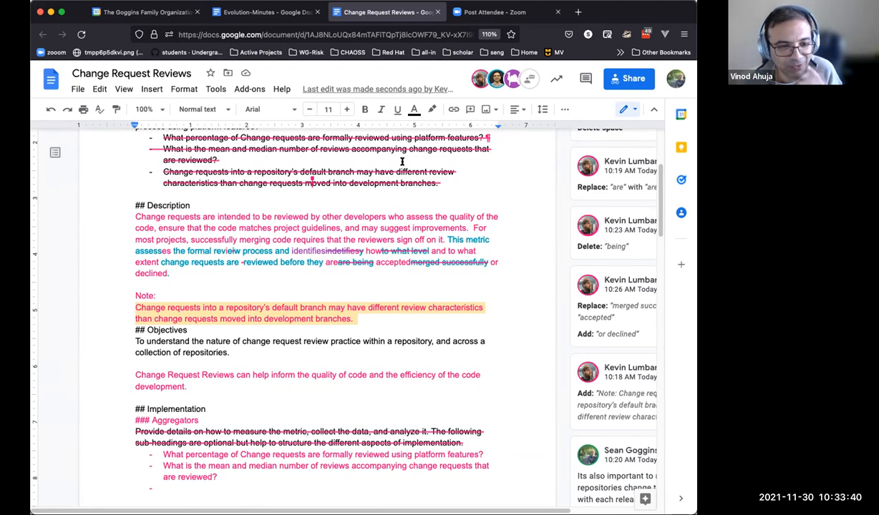
pyautogui.moveTo(425, 181)
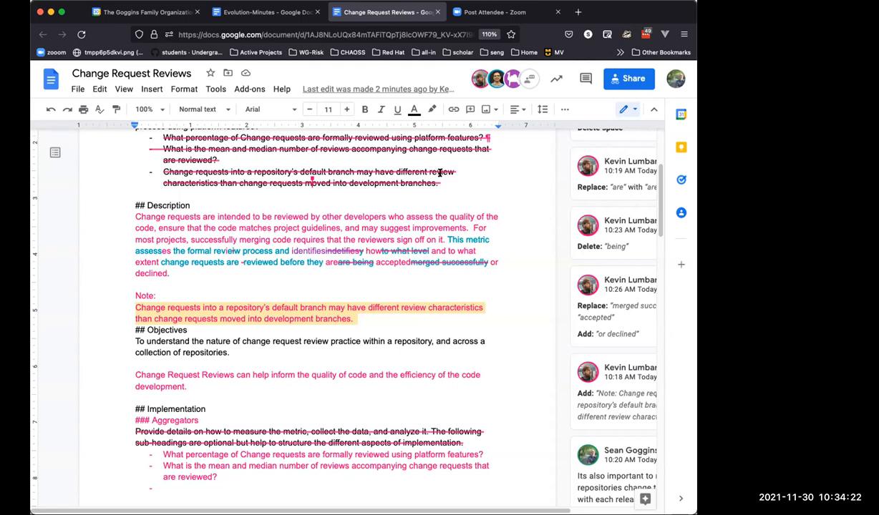
pyautogui.moveTo(451, 277)
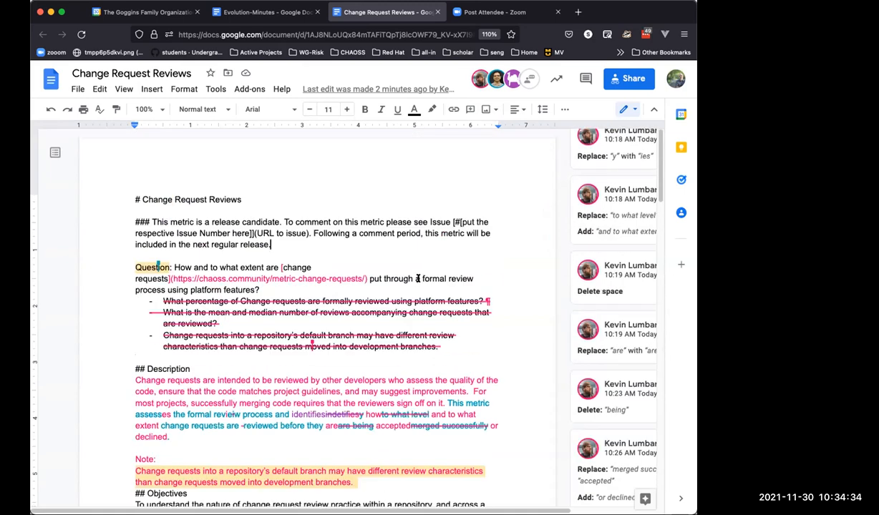
pyautogui.scroll(-3)
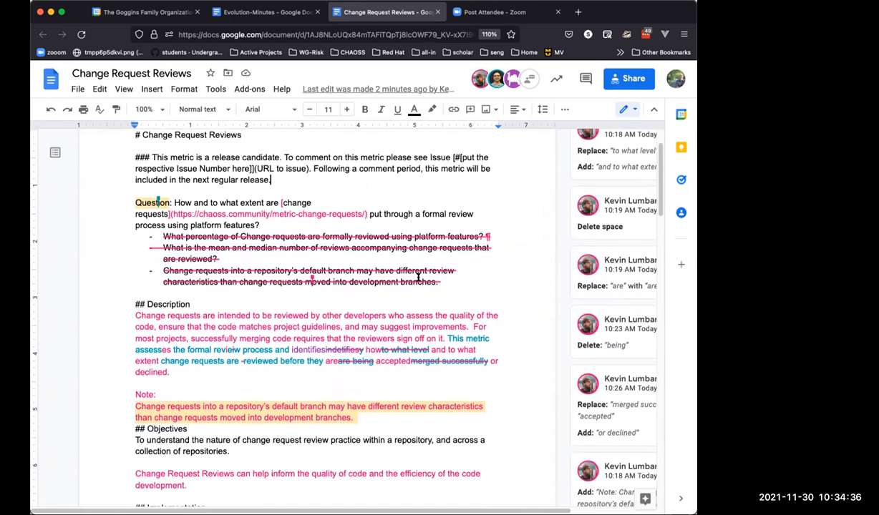
pyautogui.scroll(-3)
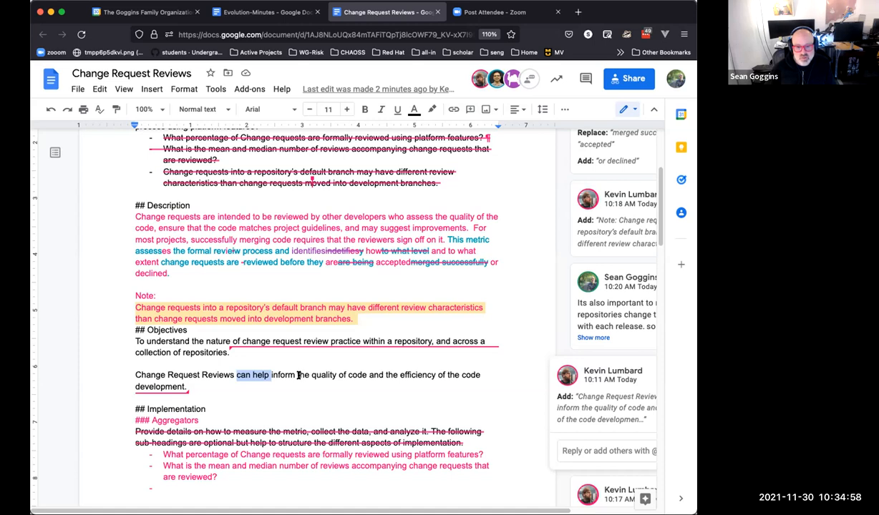
pyautogui.moveTo(294, 372)
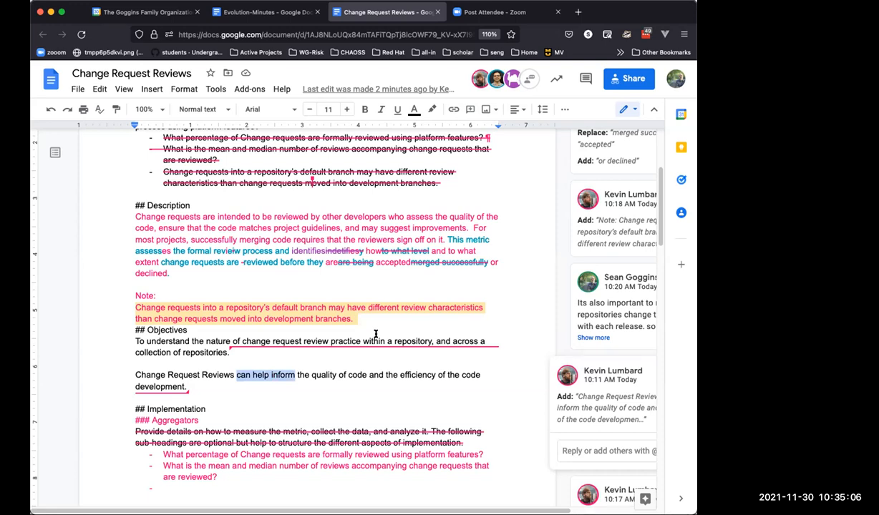
pyautogui.write('recognized')
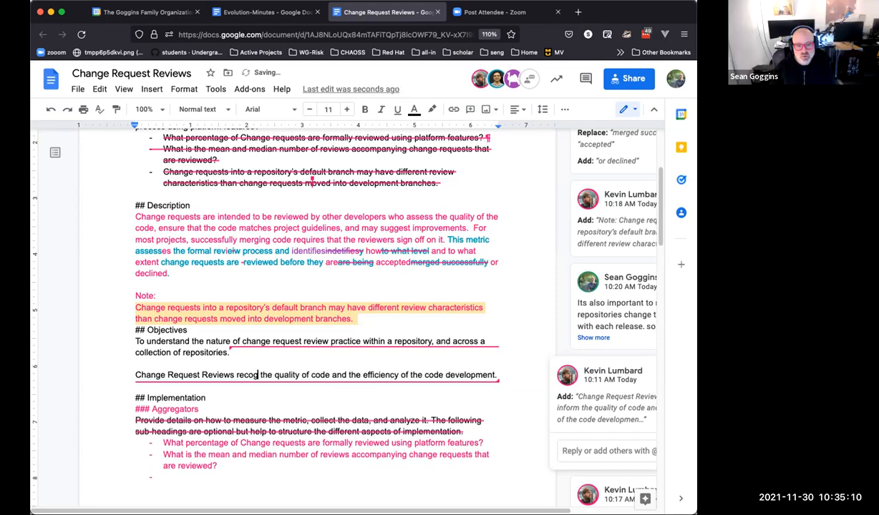
pyautogui.write('can help inform')
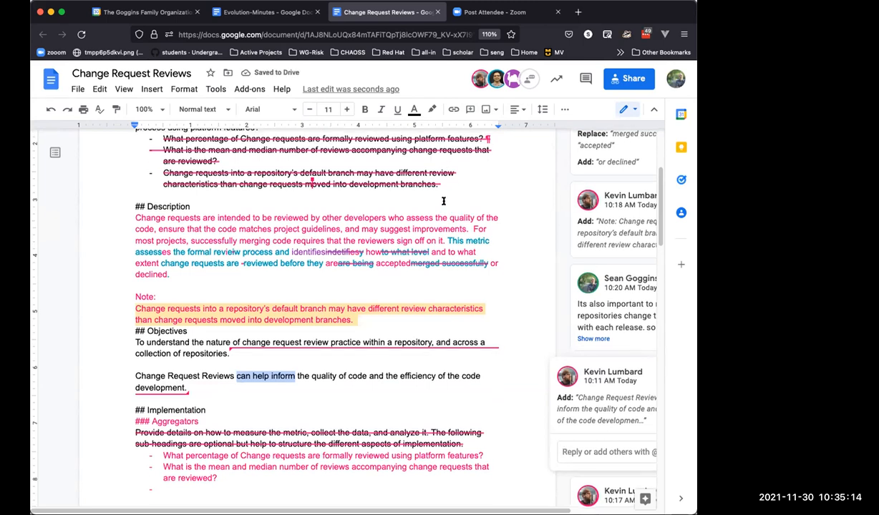
pyautogui.scroll(-3)
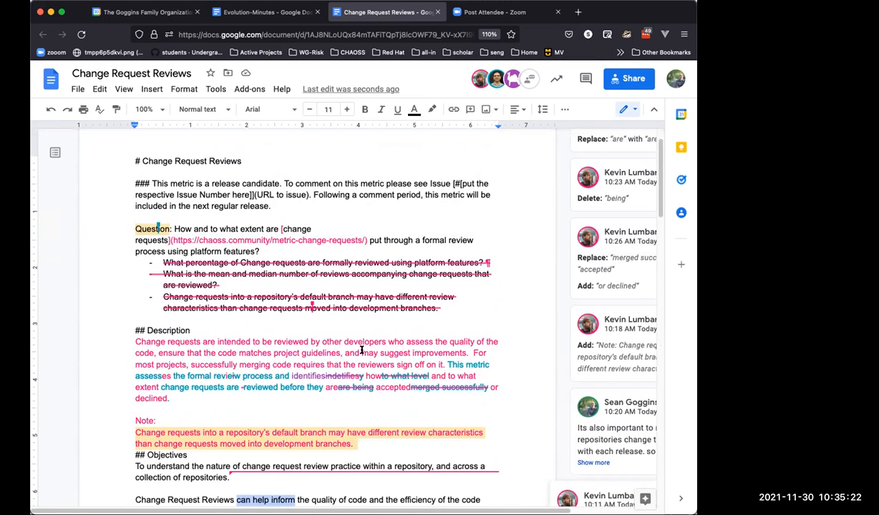
pyautogui.moveTo(440, 351)
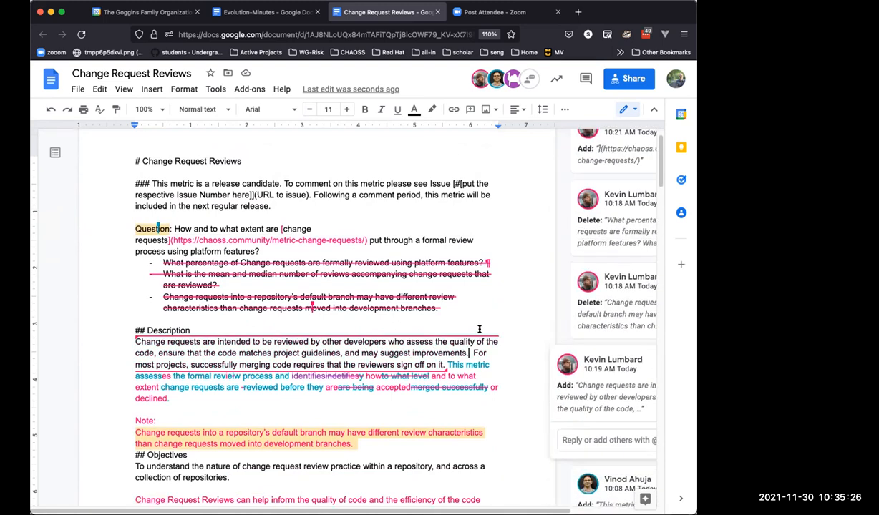
# Step: Begin the Description sentence 'Software engineering research recognizes the general utility of code reviews...'
pyautogui.write('S')
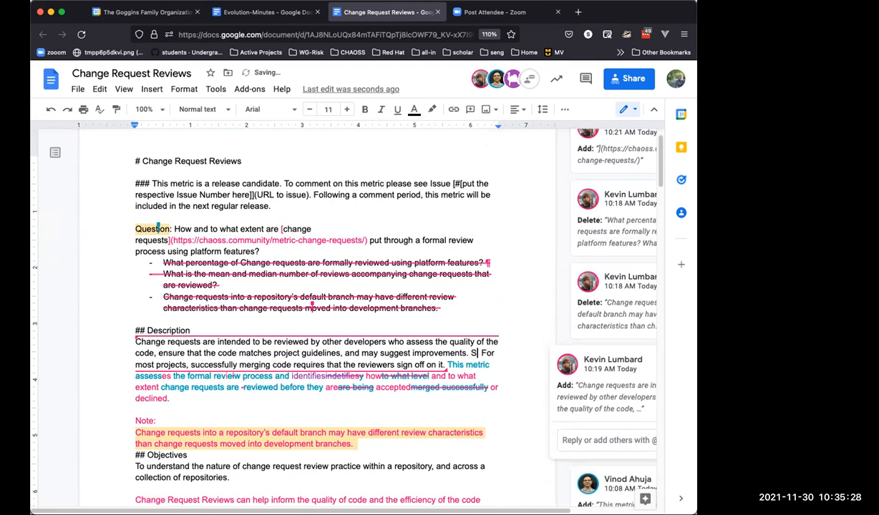
pyautogui.write('oftware engineering research recognizes the general utility of code reviews for promoting')
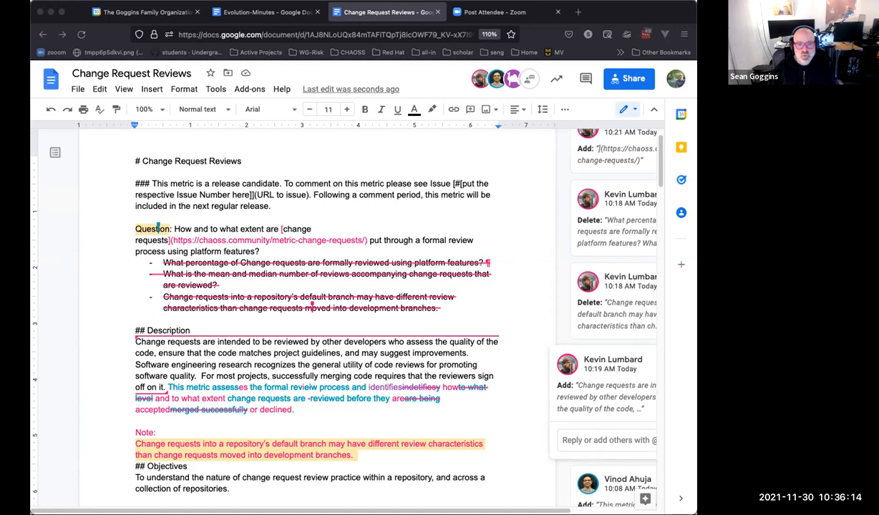
pyautogui.moveTo(458, 149)
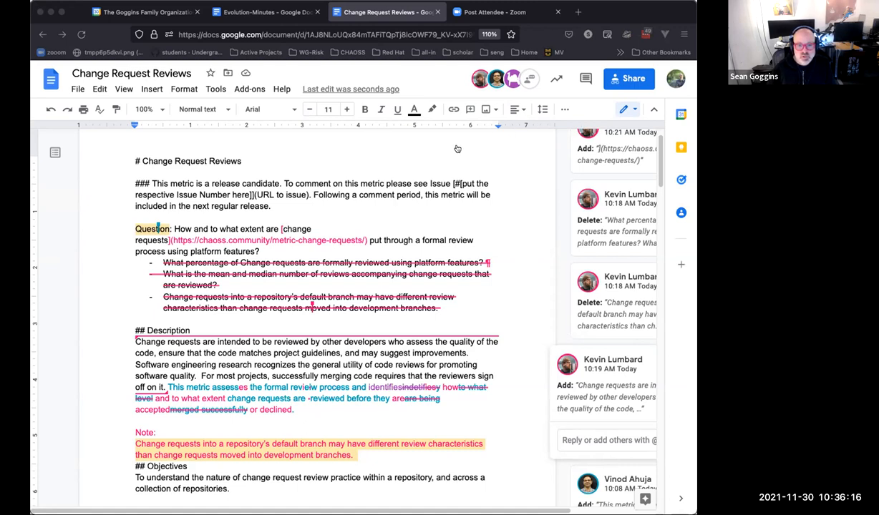
pyautogui.moveTo(425, 241)
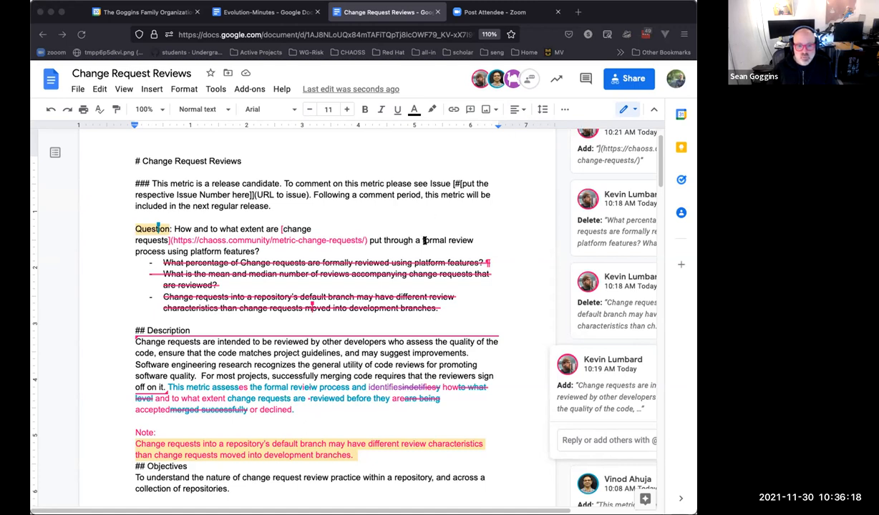
pyautogui.moveTo(429, 217)
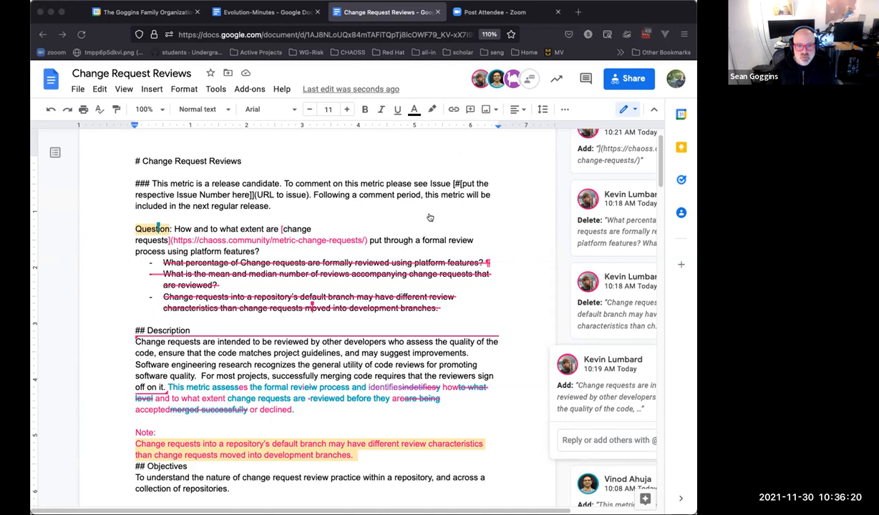
pyautogui.moveTo(380, 273)
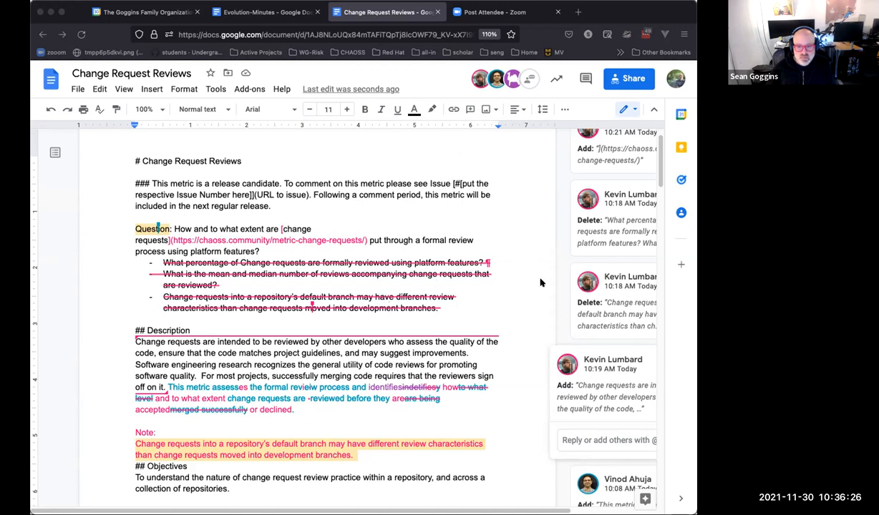
pyautogui.moveTo(218, 324)
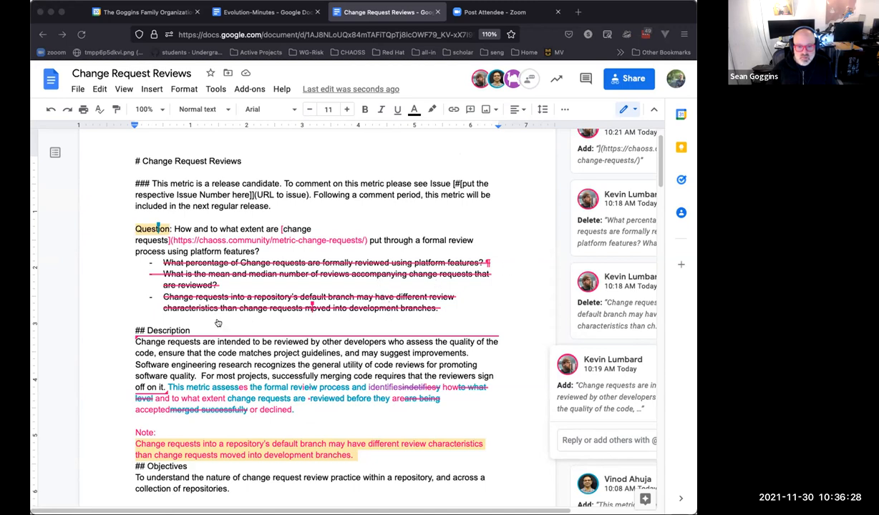
pyautogui.moveTo(342, 236)
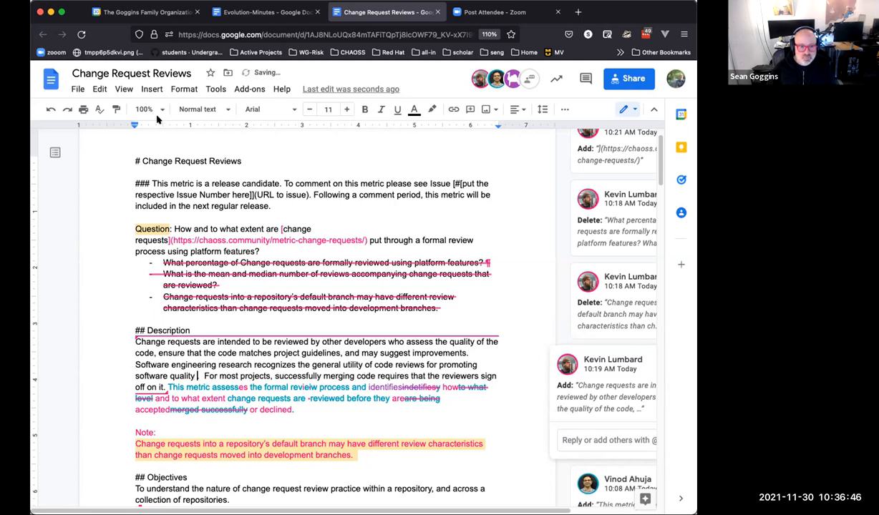
# Step: Add a footnote citing Kemerer and Paulk (2009) below the Baker 1997 reference
pyautogui.click(152, 89)
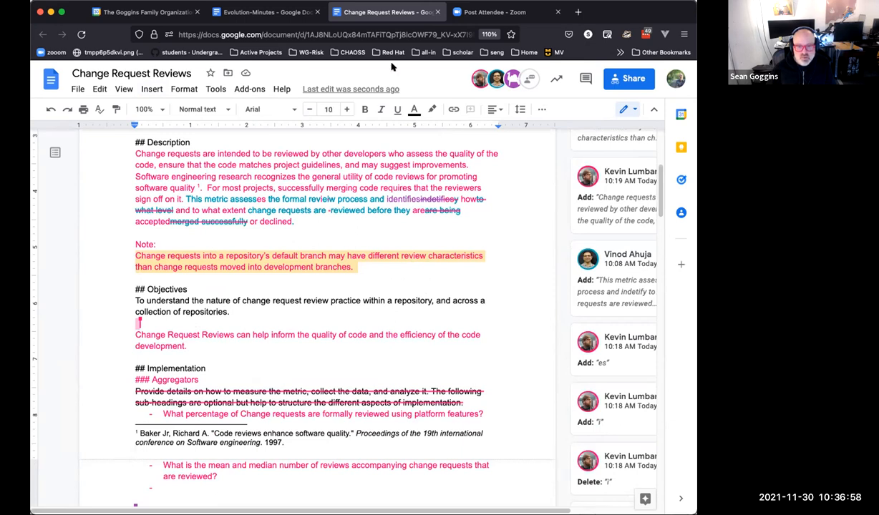
pyautogui.moveTo(243, 198)
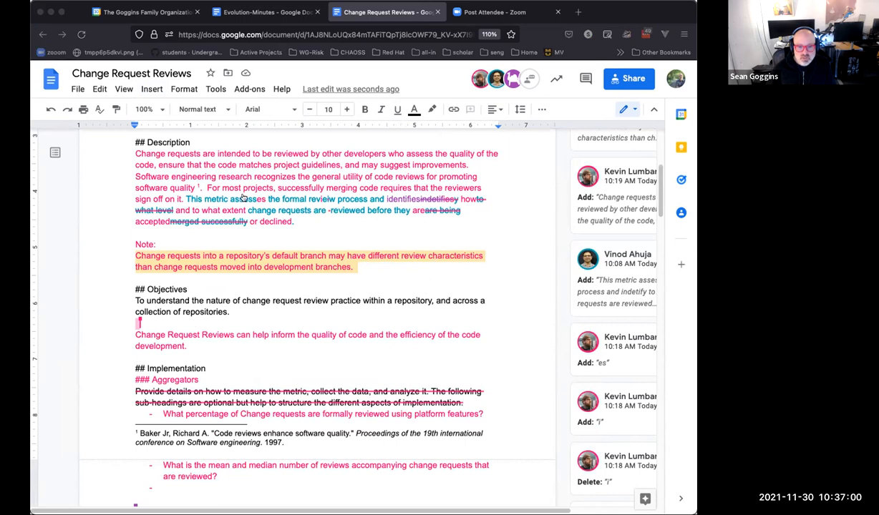
pyautogui.moveTo(335, 189)
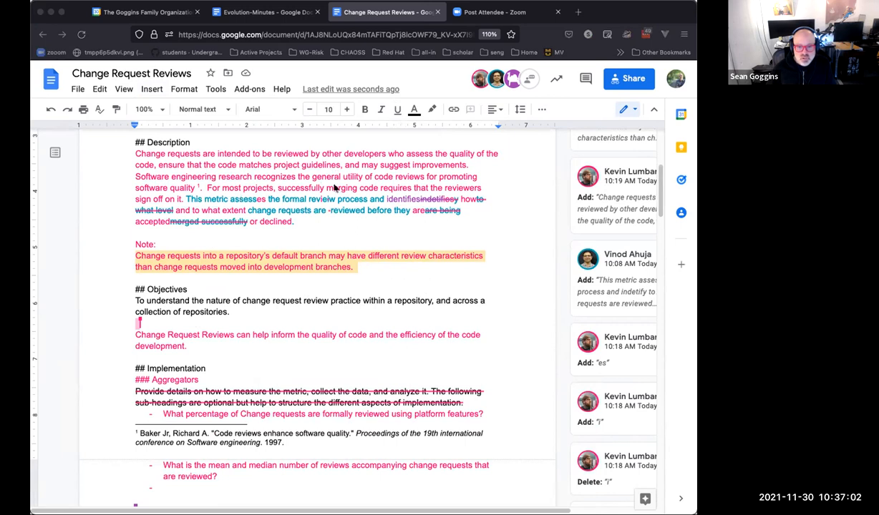
pyautogui.moveTo(333, 214)
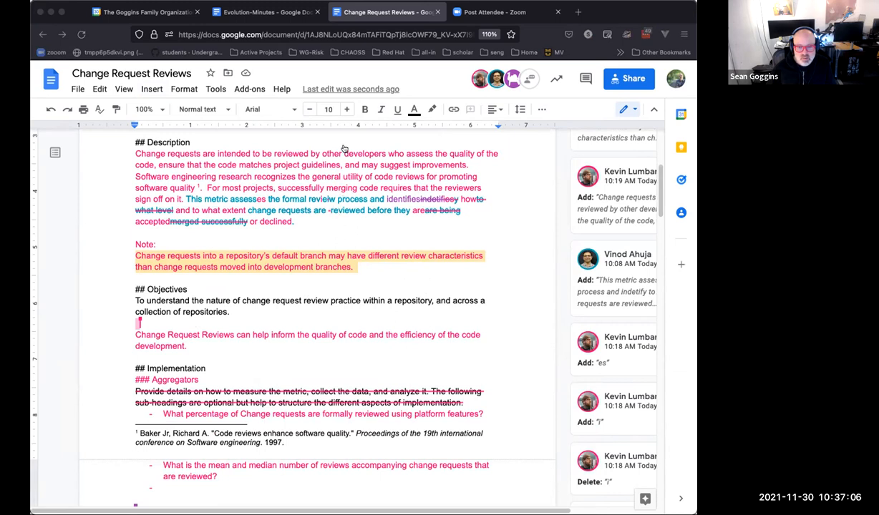
pyautogui.moveTo(226, 193)
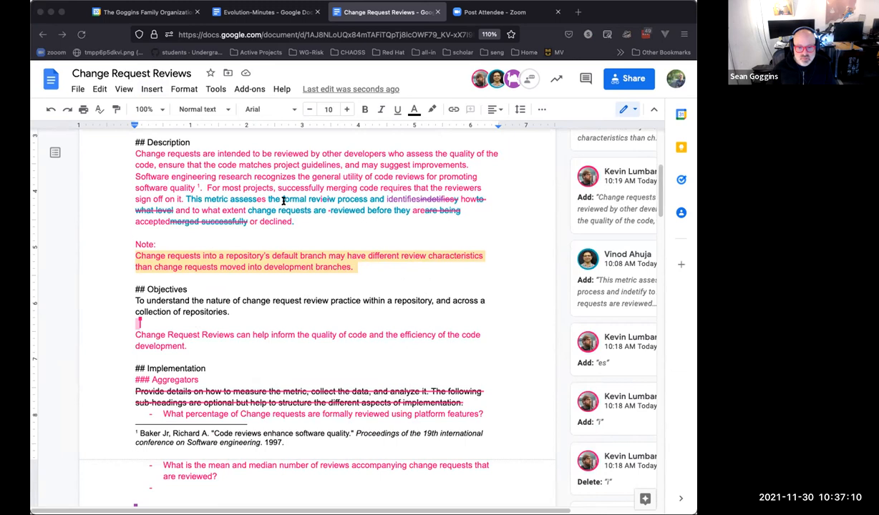
pyautogui.moveTo(282, 203)
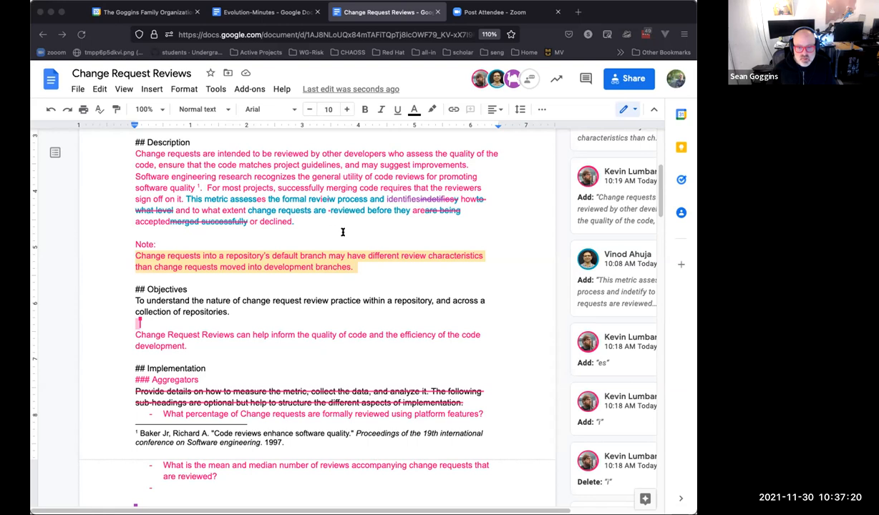
pyautogui.moveTo(352, 215)
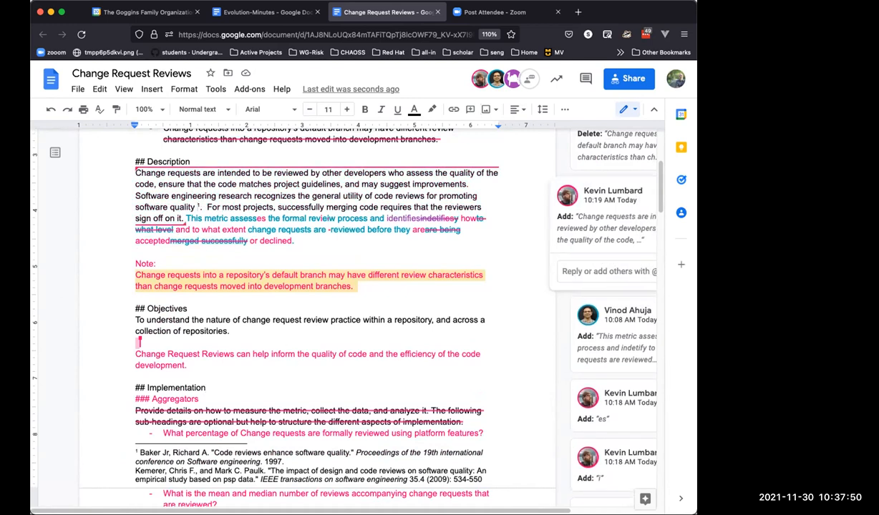
# Step: Move to the footnote and select its text to rework it into an inline citation
pyautogui.scroll(-3)
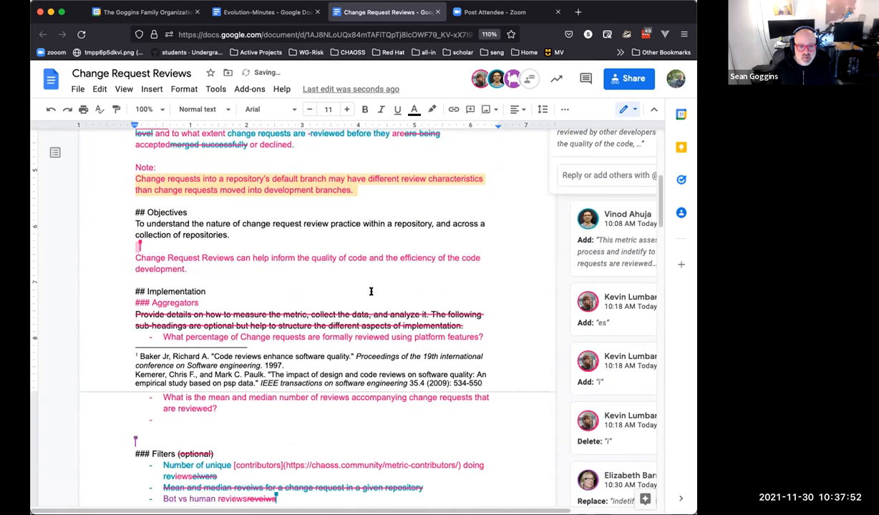
pyautogui.scroll(-3)
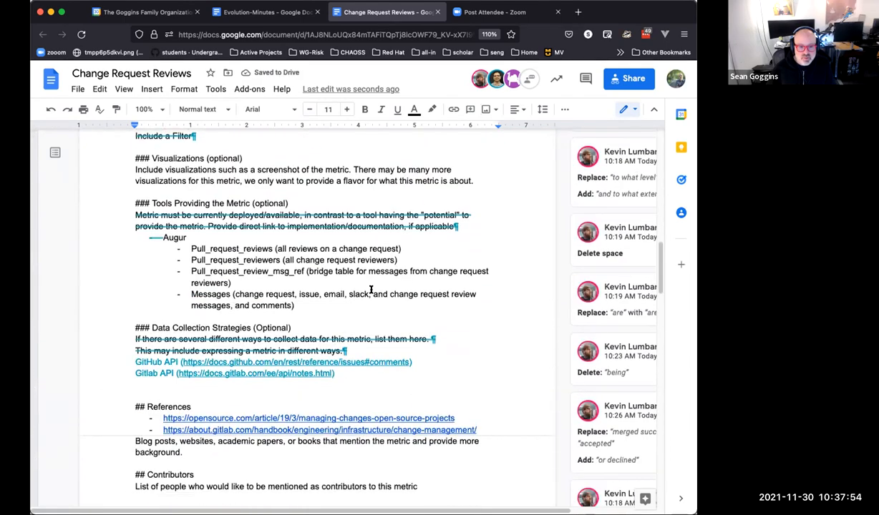
pyautogui.scroll(-3)
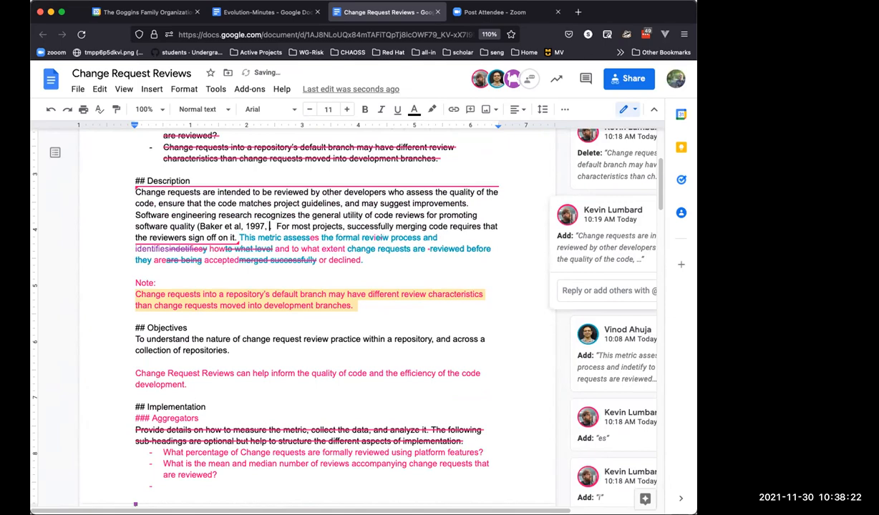
pyautogui.scroll(-3)
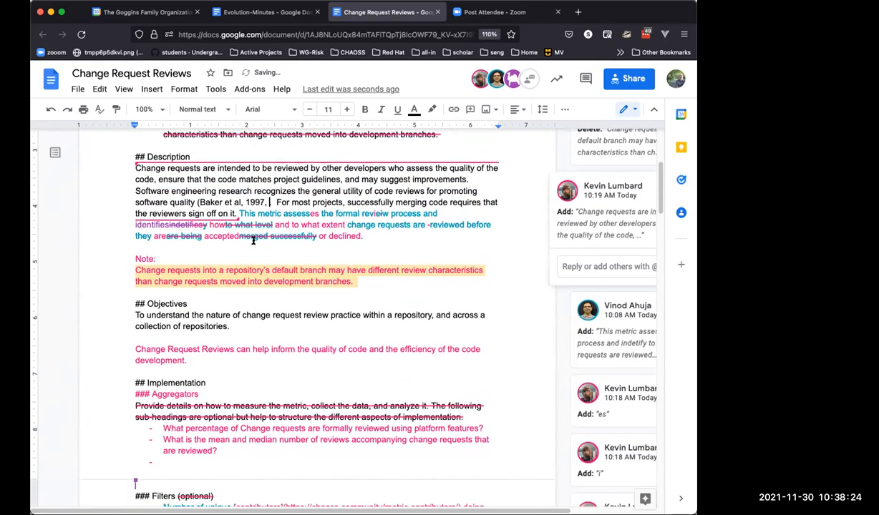
pyautogui.scroll(-3)
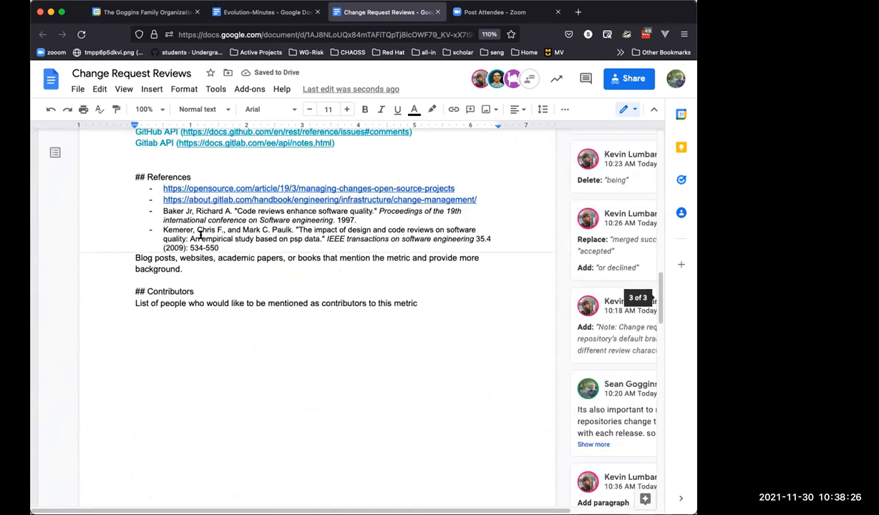
pyautogui.doubleClick(177, 229)
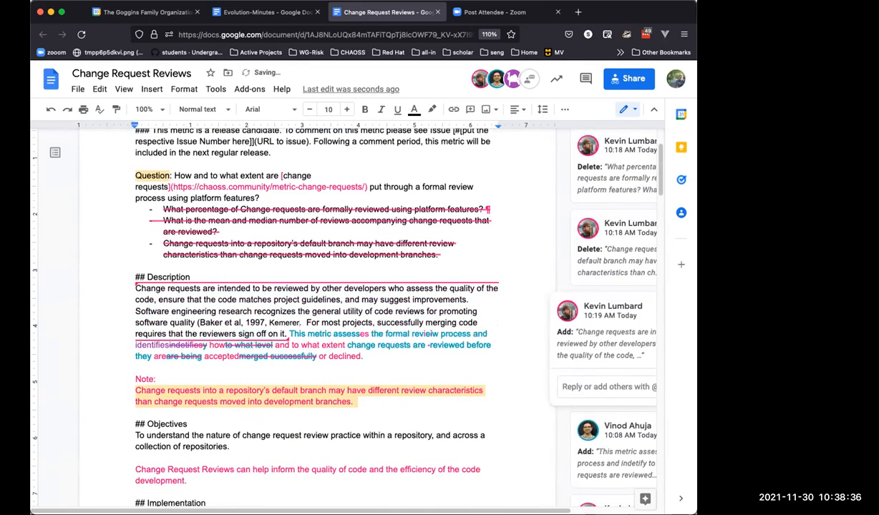
# Step: Finish the inline citation as '(Baker et al., 1997; Kemerer et al., 2009)'
pyautogui.write('2009)')
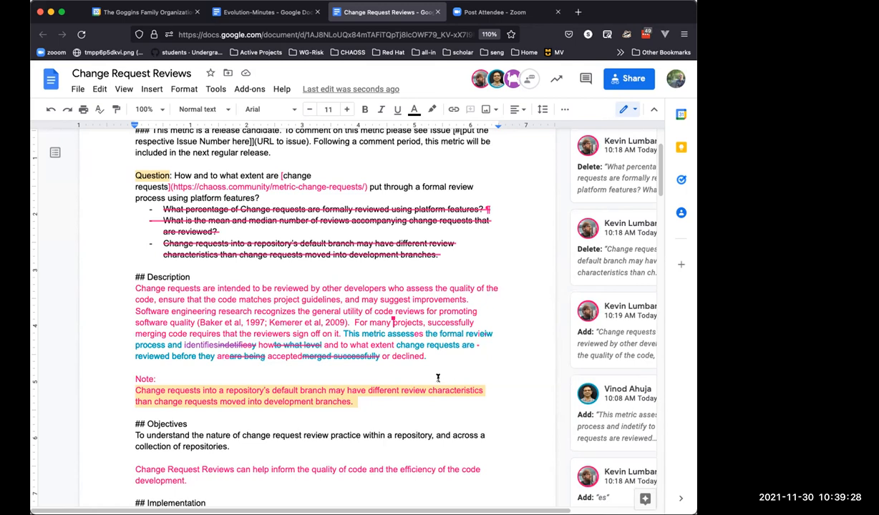
pyautogui.moveTo(410, 377)
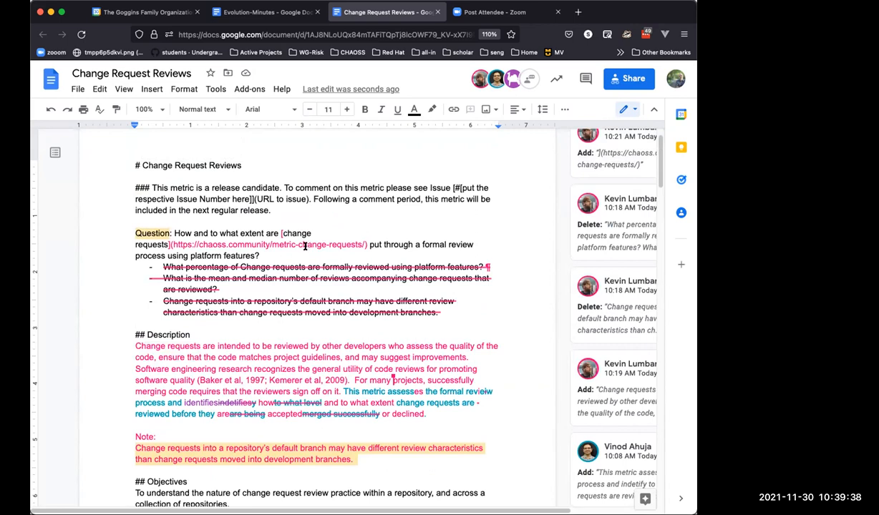
pyautogui.moveTo(343, 243)
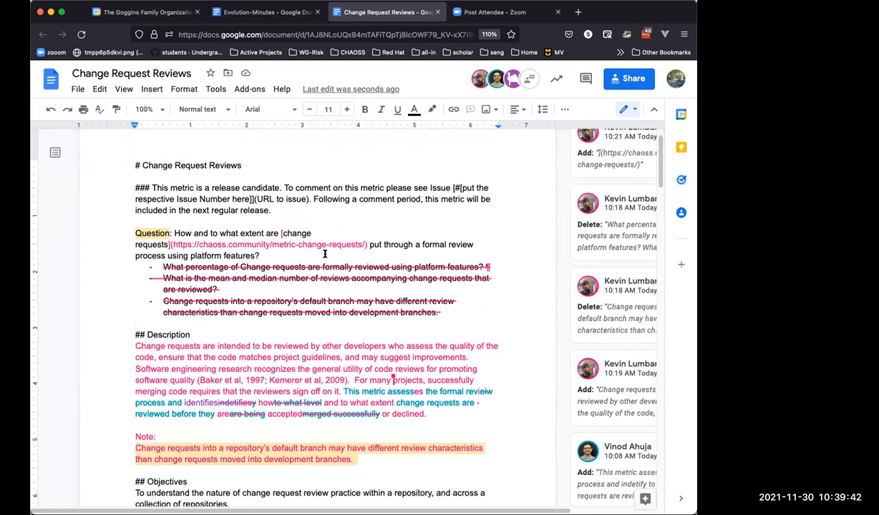
pyautogui.moveTo(545, 268)
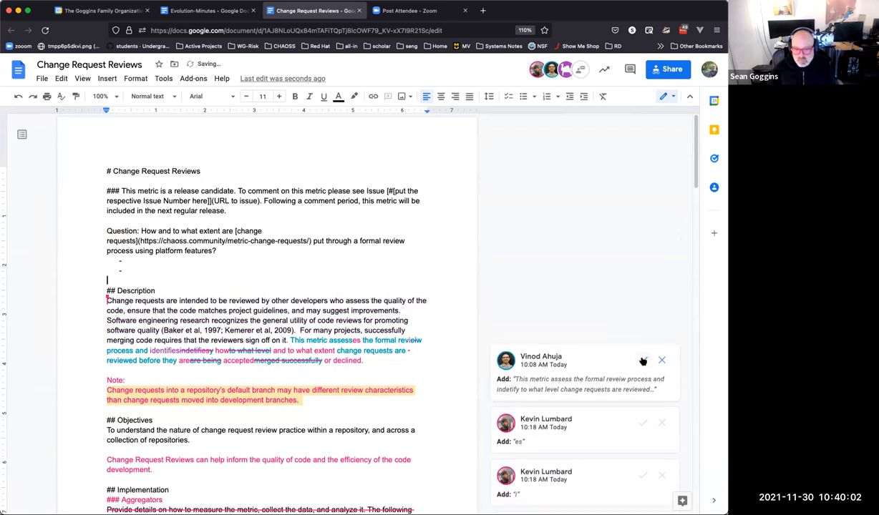
# Step: Accept the Description edits: formal review process sentence, punctuation, 'identifies' correction, space and 'being' deletions
pyautogui.click(641, 360)
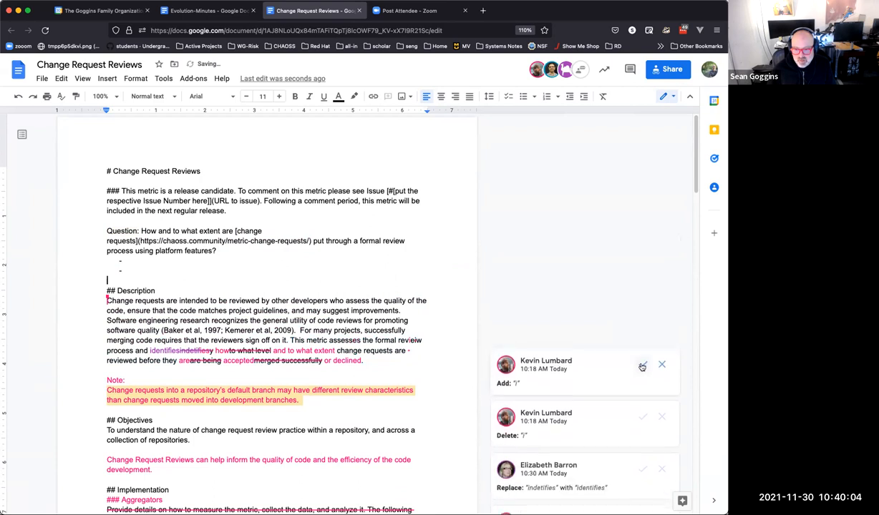
pyautogui.click(641, 364)
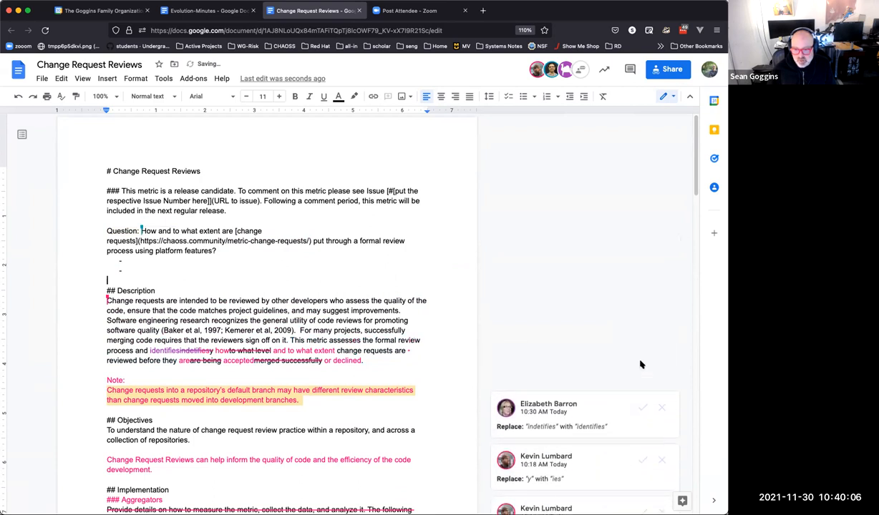
pyautogui.click(641, 407)
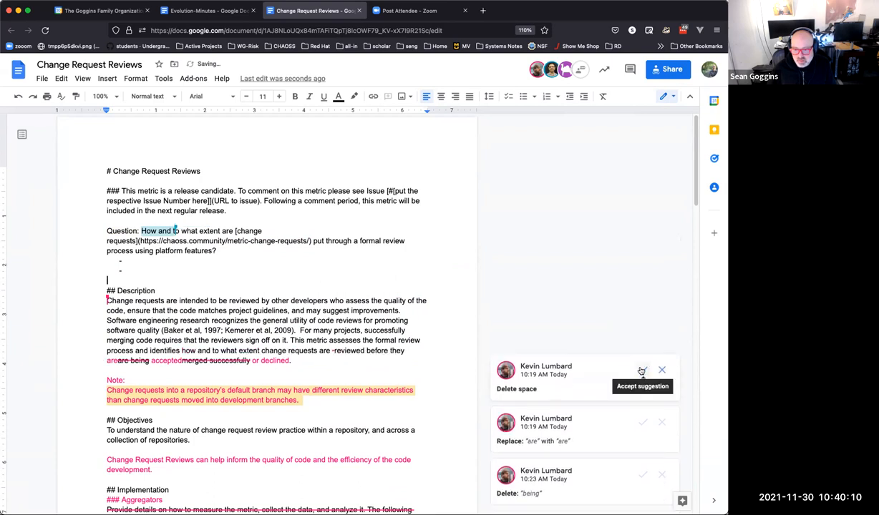
pyautogui.click(642, 386)
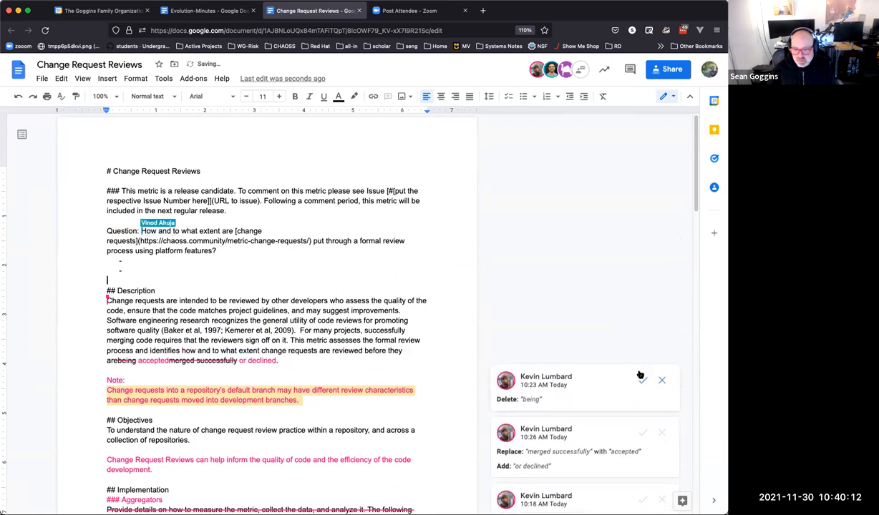
pyautogui.click(641, 381)
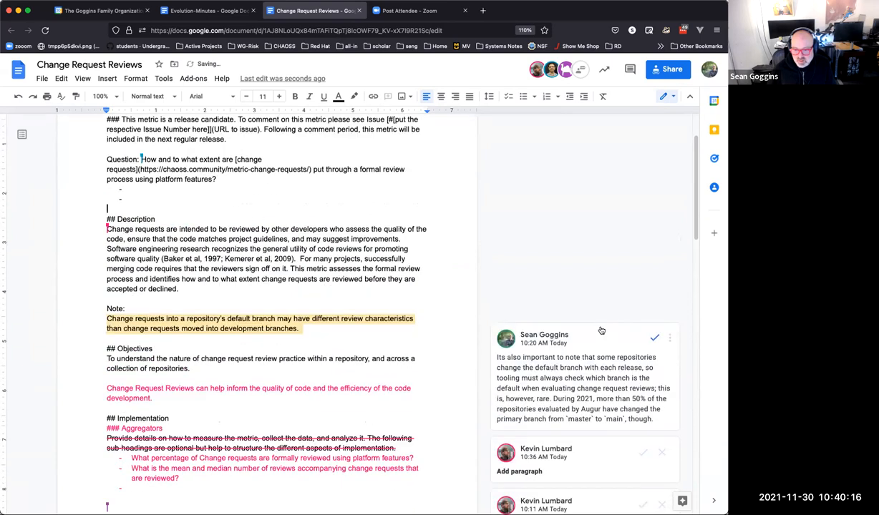
# Step: Accept the code-quality sentence, removal of 'optional' from Filters, and the unique-contributors filter
pyautogui.scroll(-3)
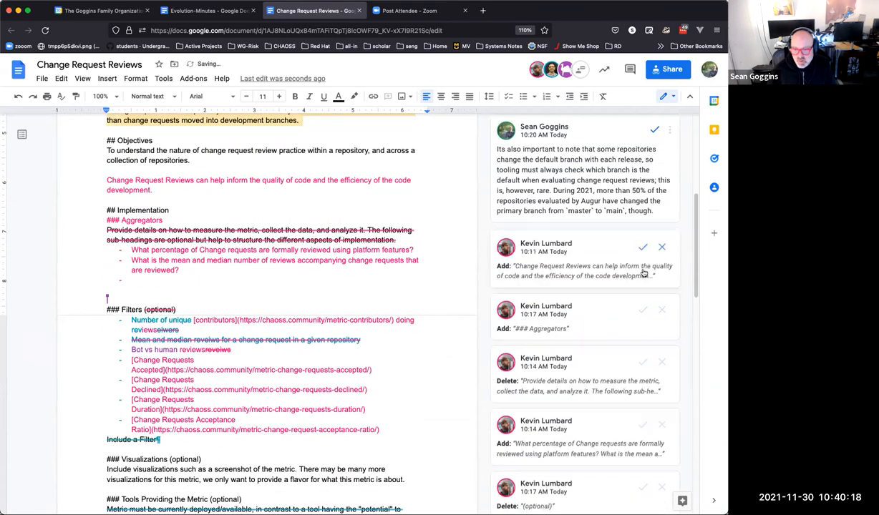
pyautogui.click(641, 246)
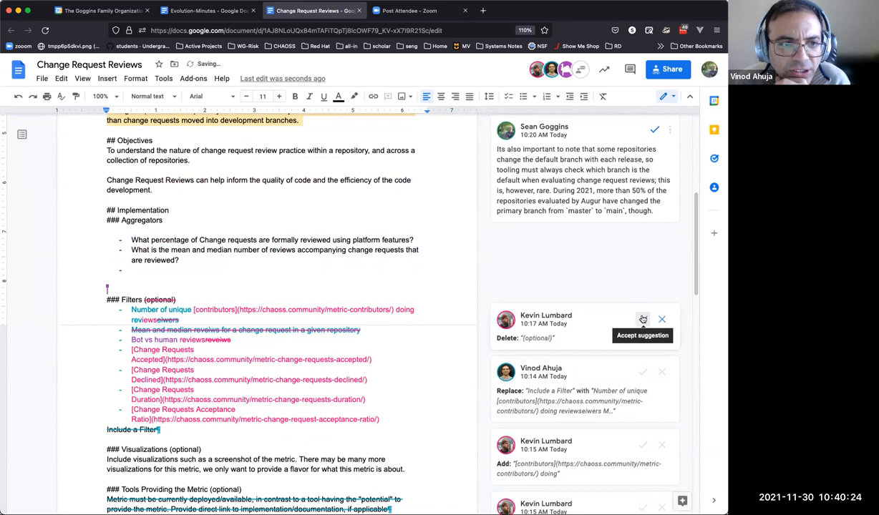
pyautogui.click(641, 319)
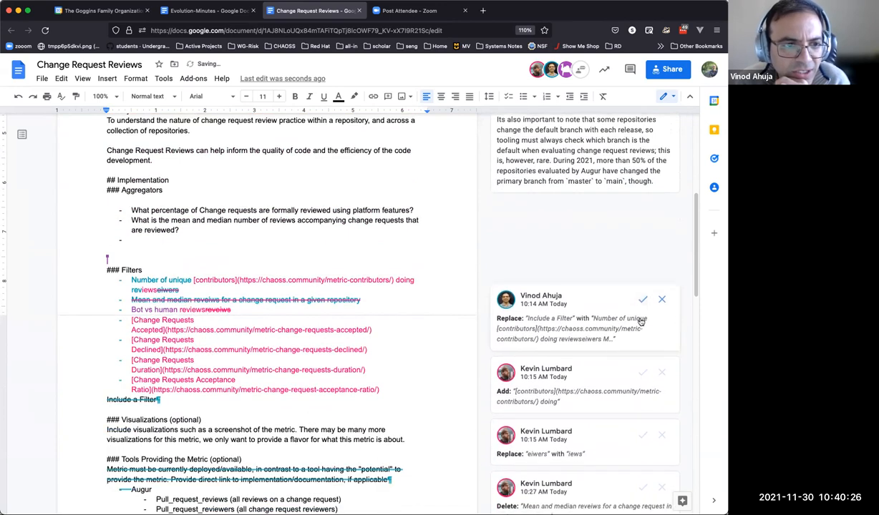
pyautogui.click(641, 299)
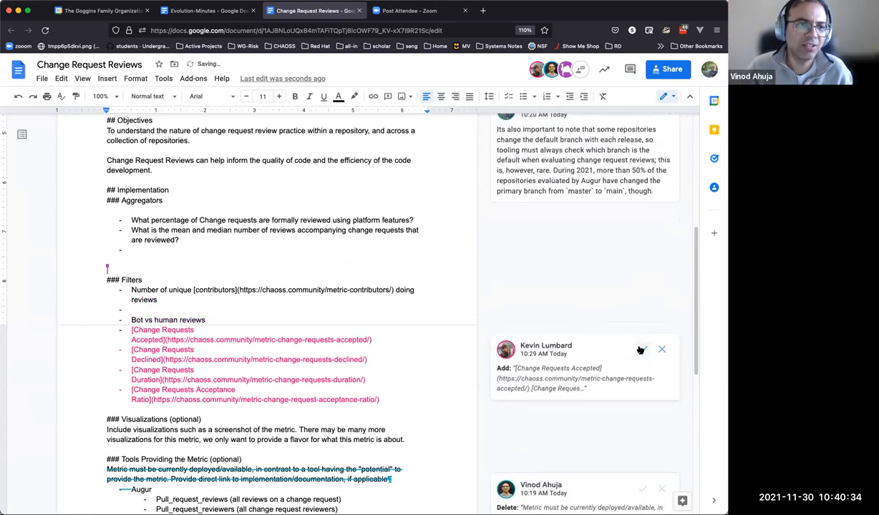
# Step: Accept deleting the deployment requirement sentence and the GitHub and GitLab API link replacement
pyautogui.scroll(-3)
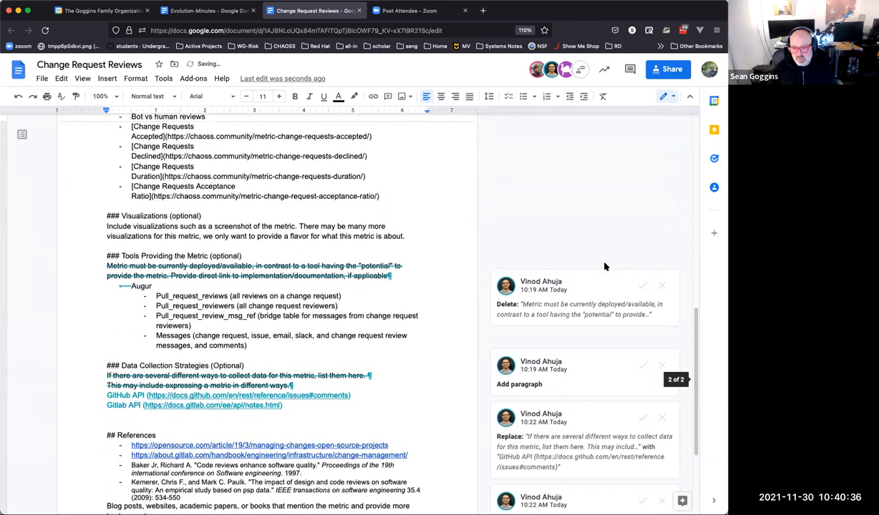
pyautogui.scroll(-3)
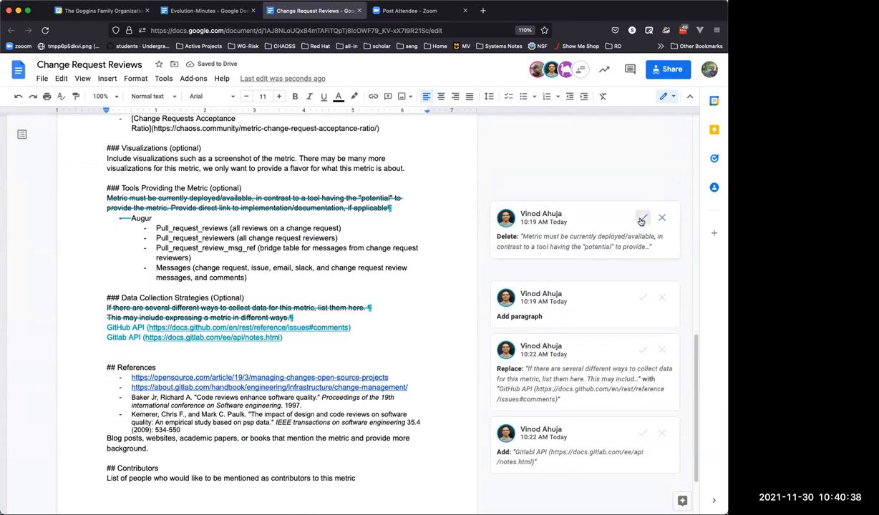
pyautogui.click(641, 217)
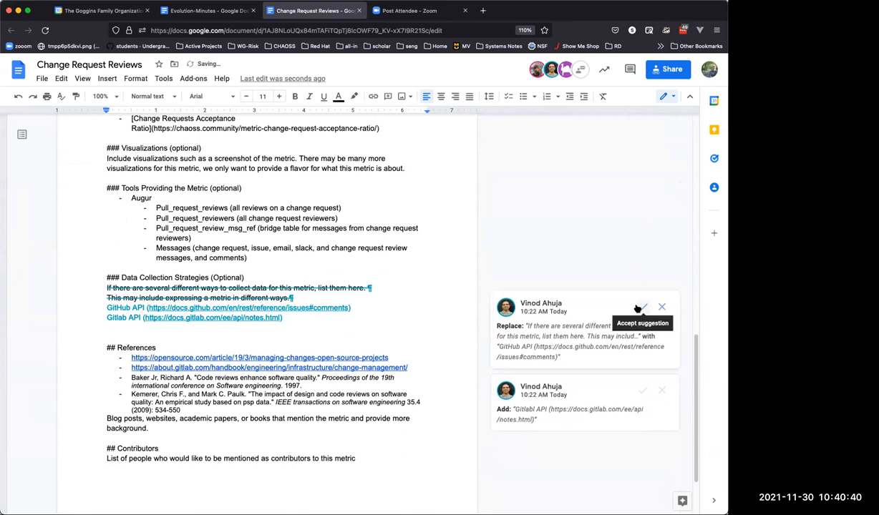
pyautogui.click(641, 306)
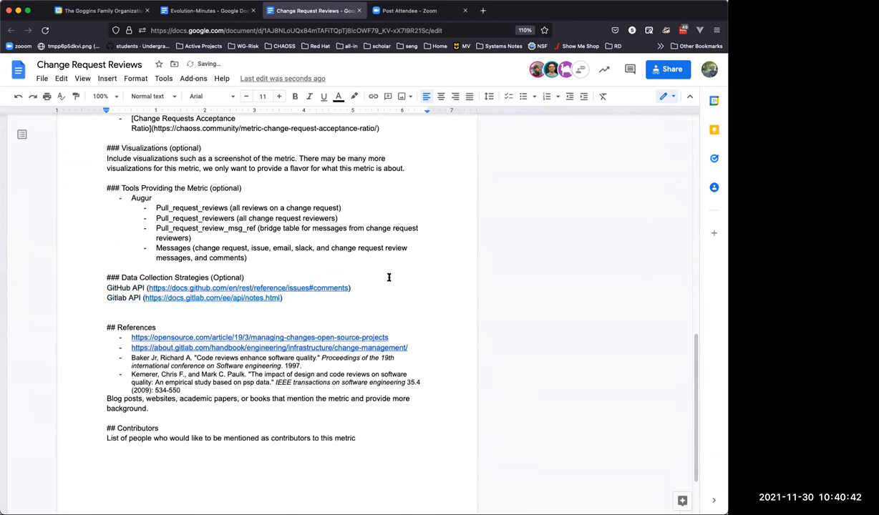
pyautogui.scroll(3)
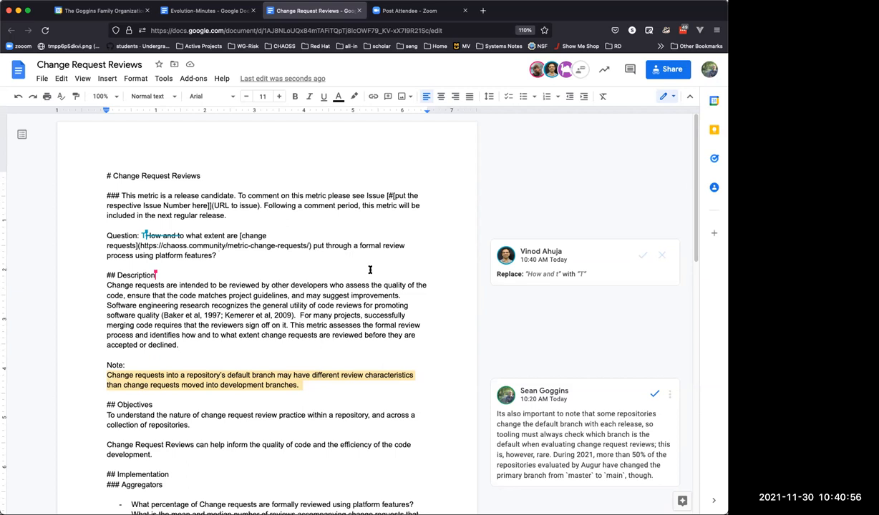
# Step: Accept rewording the Question to start 'To what extent' and place the cursor further down
pyautogui.click(641, 254)
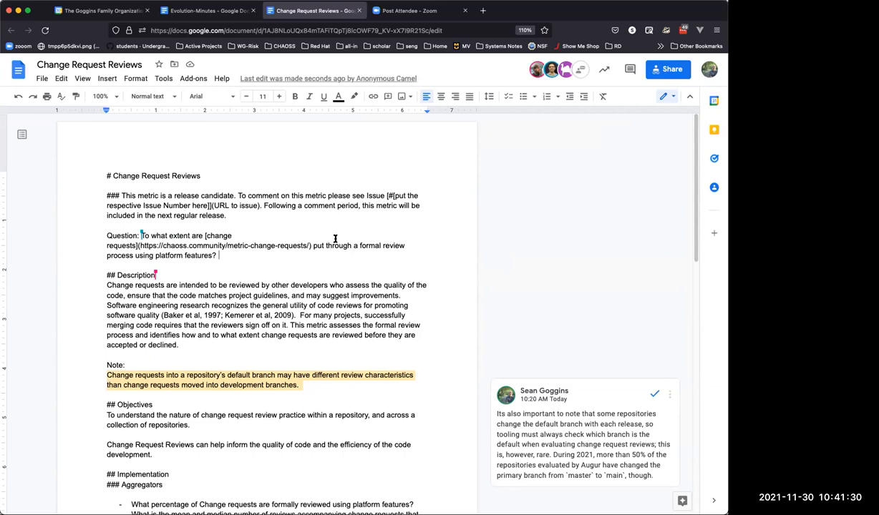
pyautogui.scroll(-3)
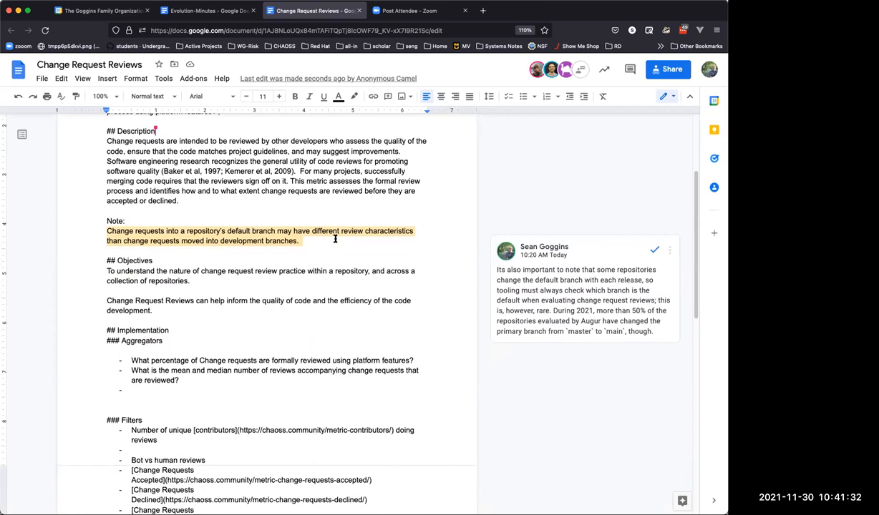
pyautogui.click(304, 240)
pyautogui.write('s')
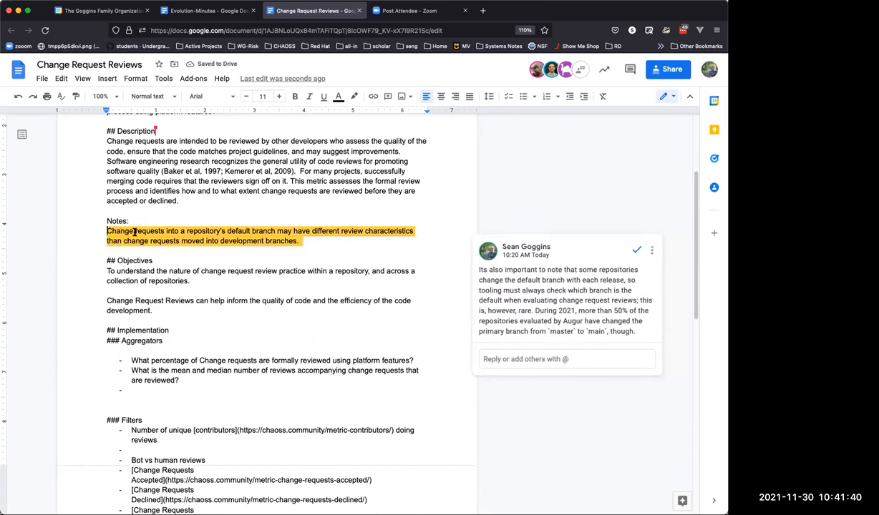
# Step: Add a second Notes bullet: change request reviews are implemented in a number of different ways, for example some use comments
pyautogui.click(522, 96)
pyautogui.write('Change request r')
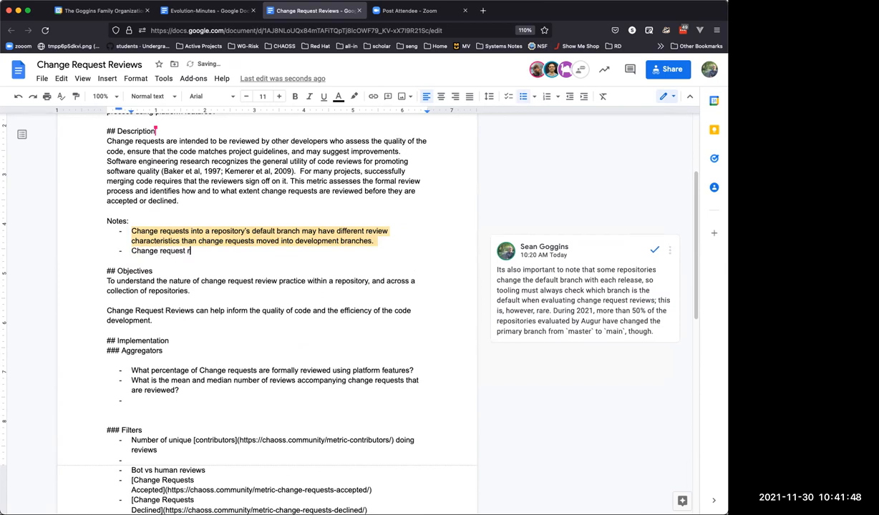
pyautogui.write('eviews')
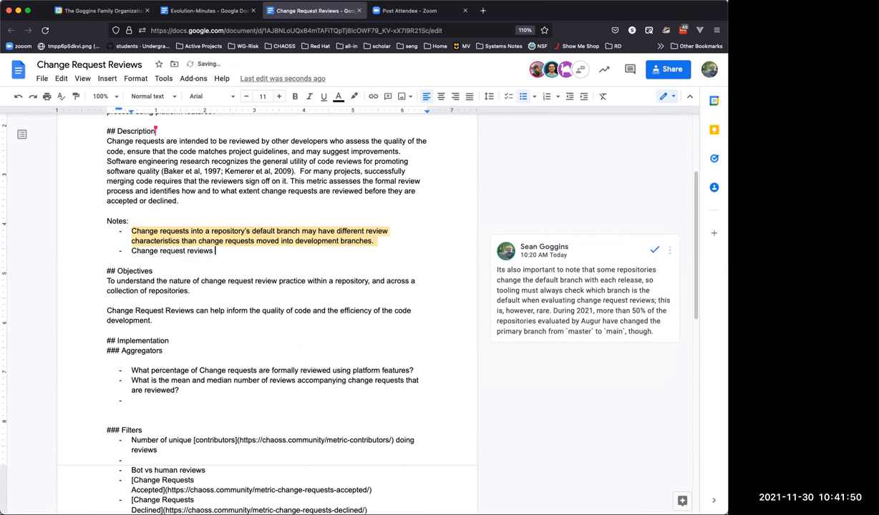
pyautogui.write('are implemented in practic')
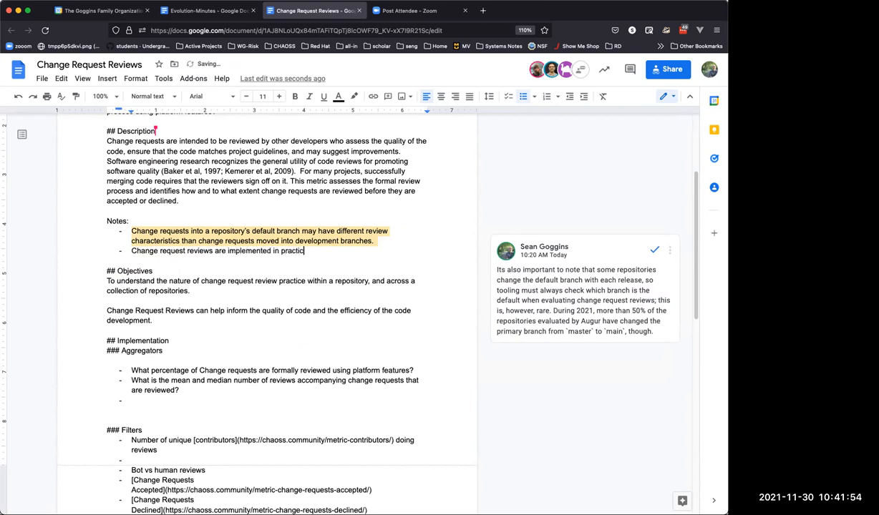
pyautogui.write('in a number of ways')
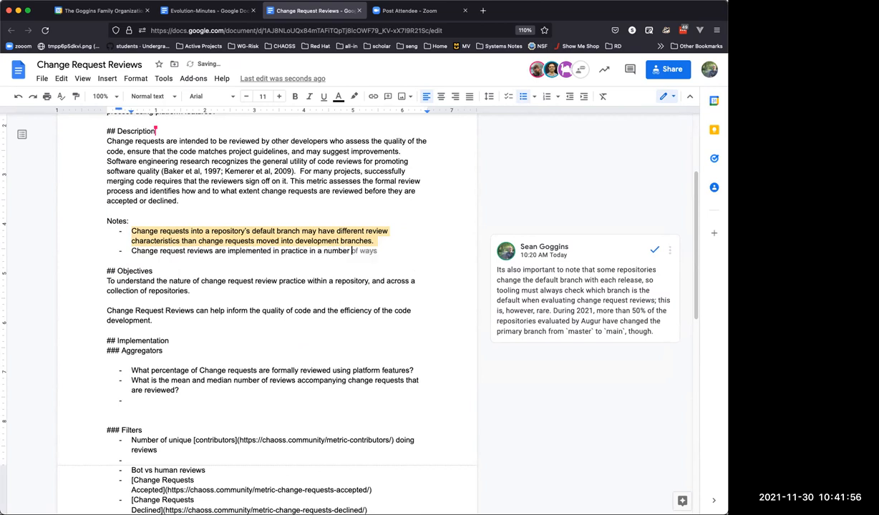
pyautogui.write('different ways. For')
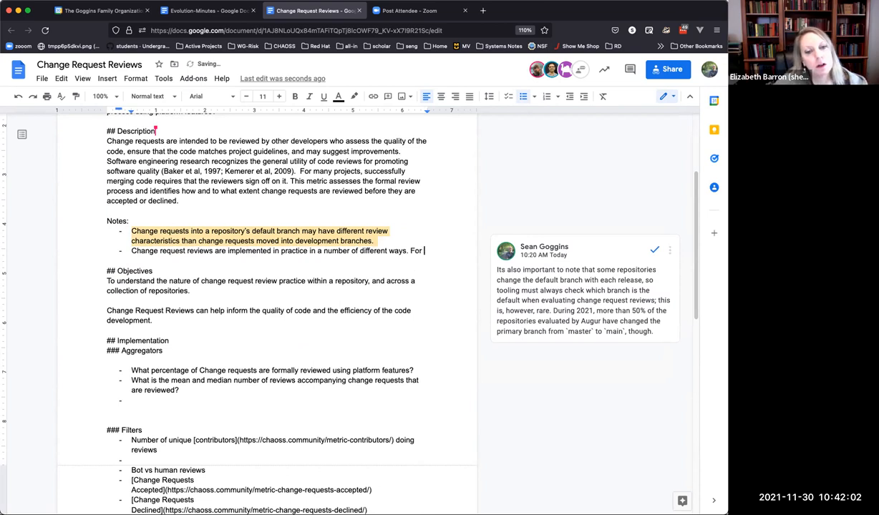
pyautogui.write('example, some projects use change request comm')
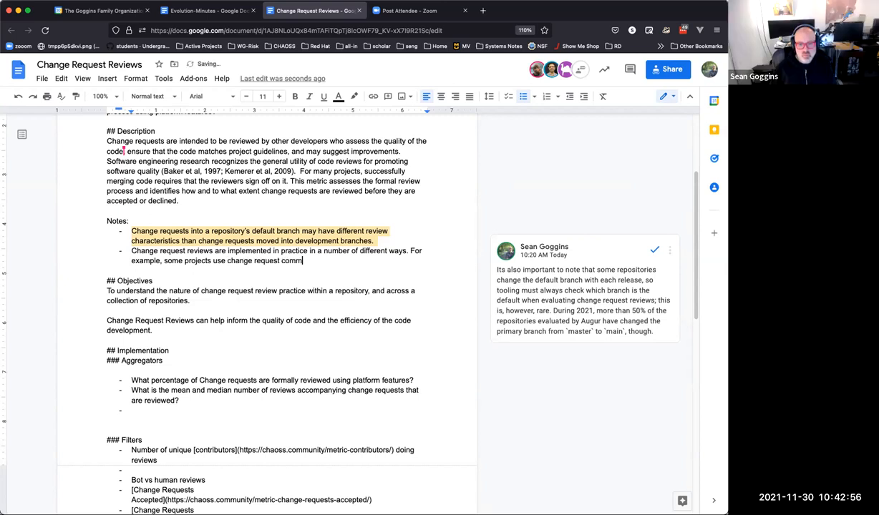
pyautogui.write('ents as a form o')
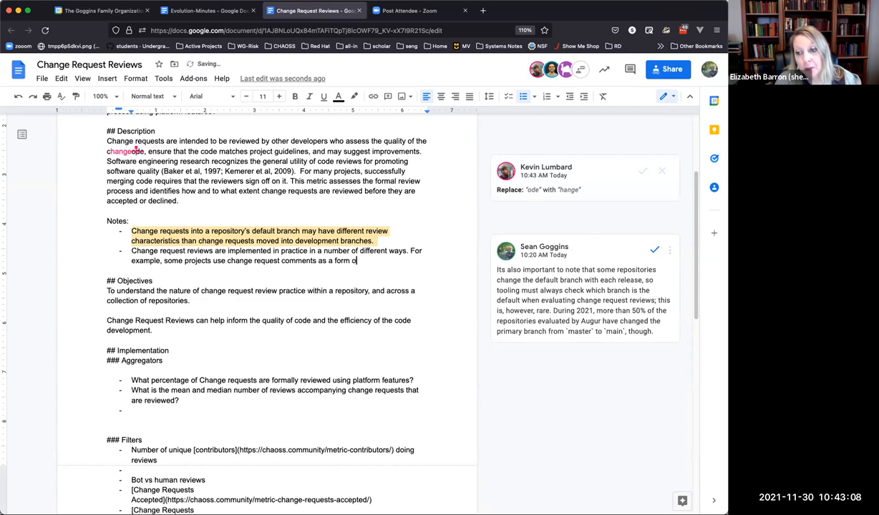
# Step: Continue the note: comments as review, while other projects use formalized review features available on major open source platforms
pyautogui.write('review, while others')
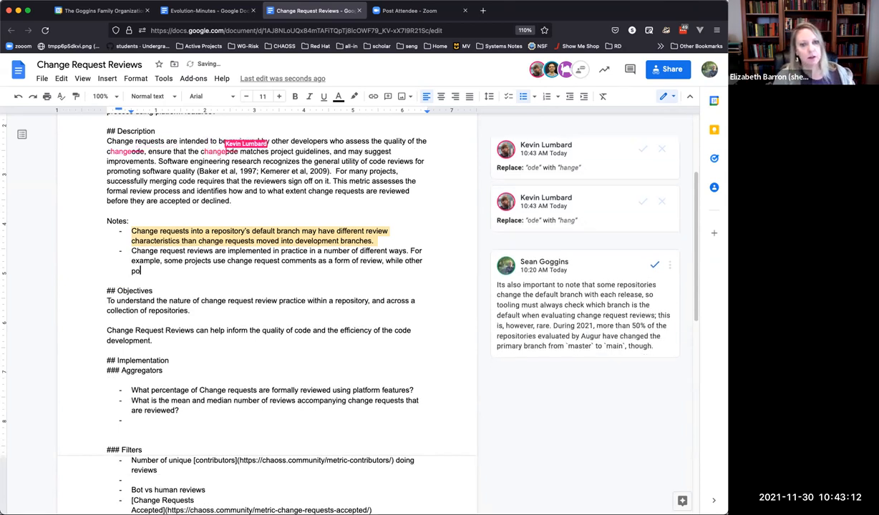
pyautogui.write('rojects')
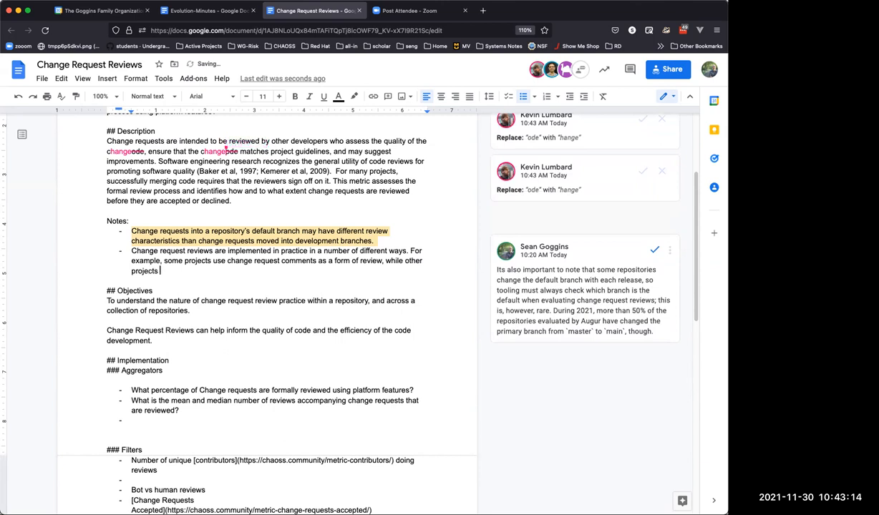
pyautogui.write('use')
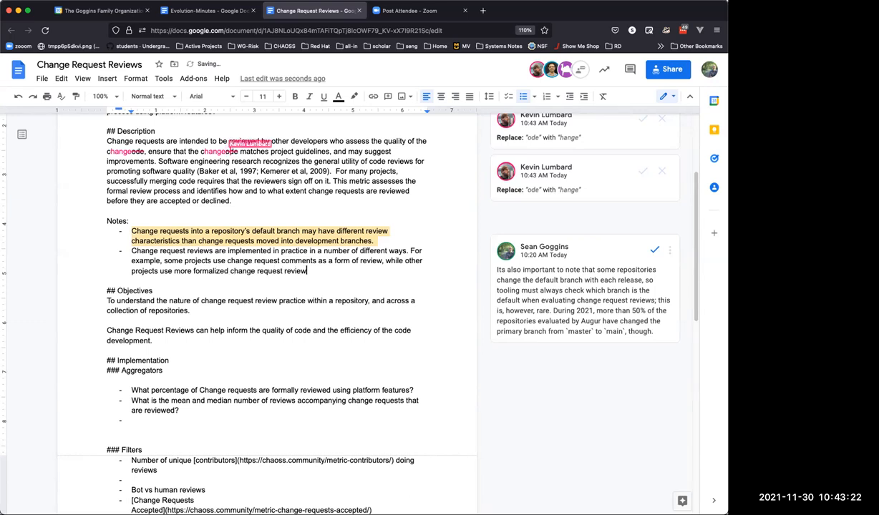
pyautogui.write('features available')
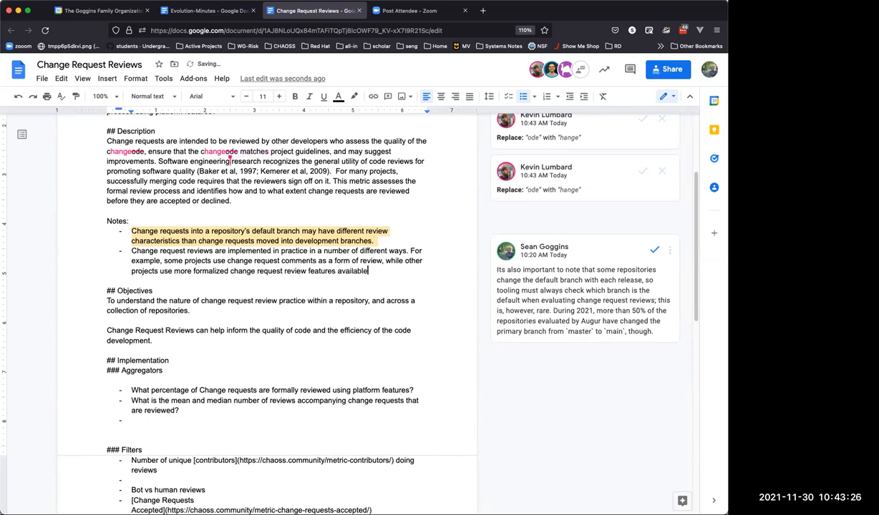
pyautogui.write('on')
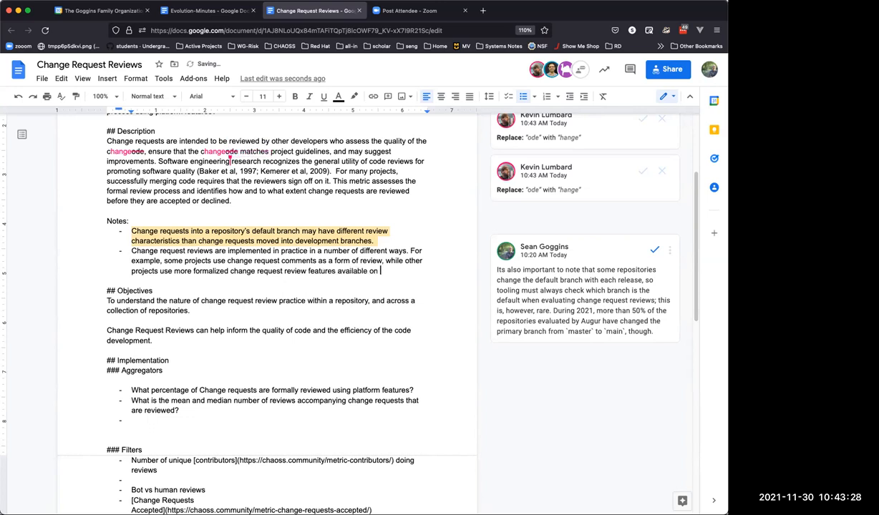
pyautogui.write('major open')
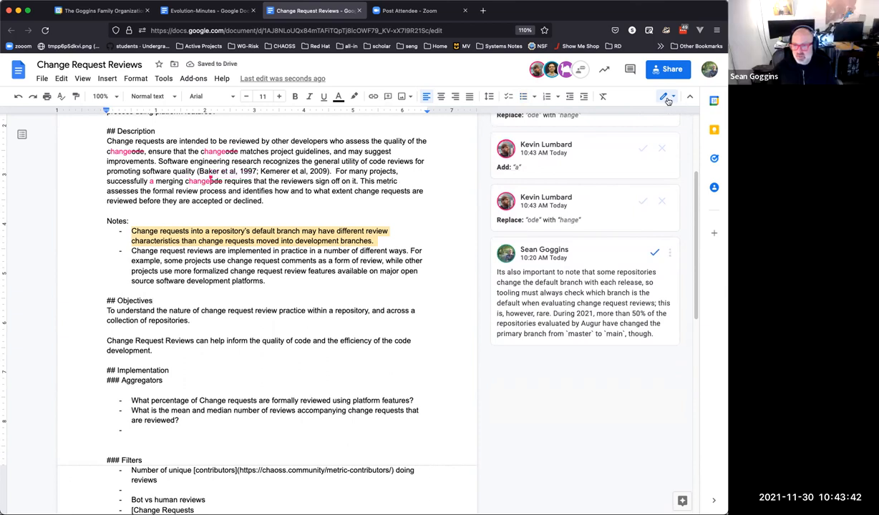
# Step: Select the new implementations note and re-add it in Suggesting mode as a tracked suggestion
pyautogui.click(665, 96)
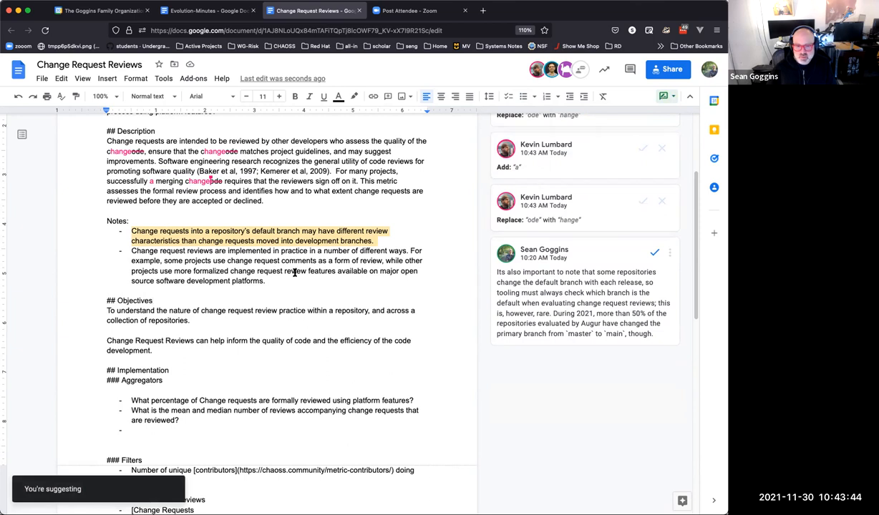
pyautogui.moveTo(132, 250); pyautogui.dragTo(265, 281)
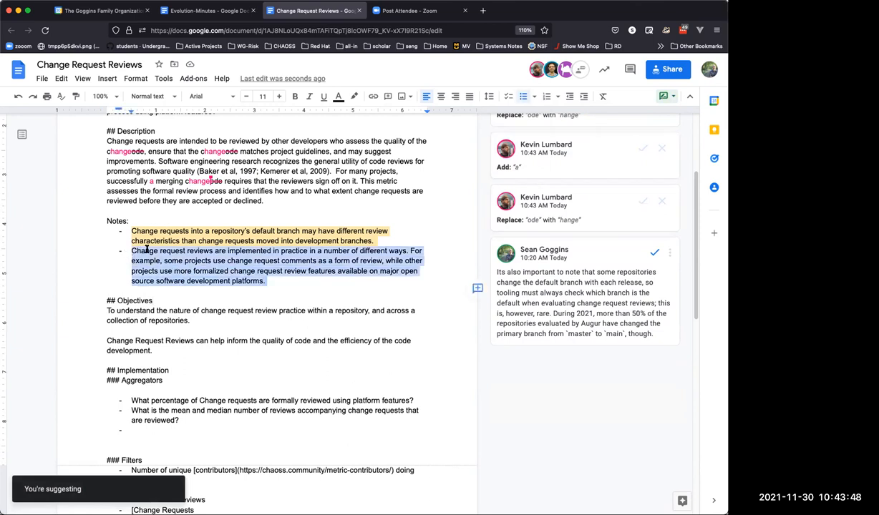
pyautogui.click(661, 96)
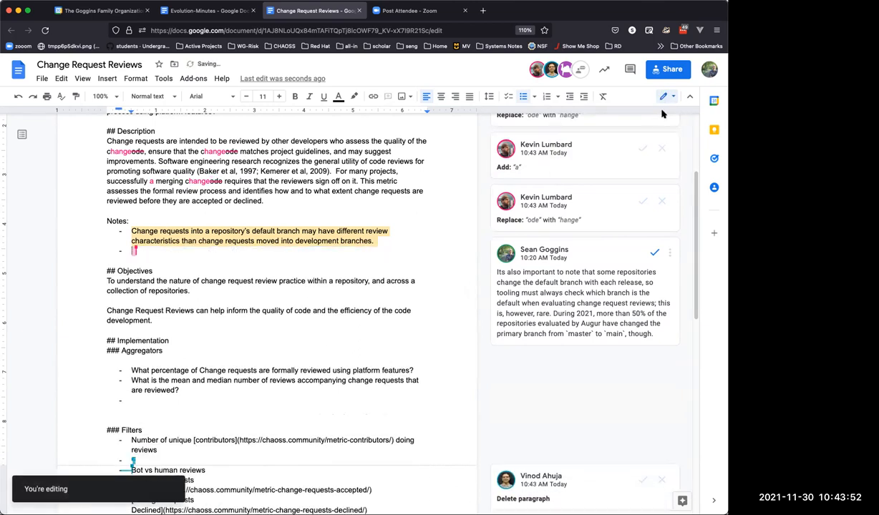
pyautogui.click(664, 96)
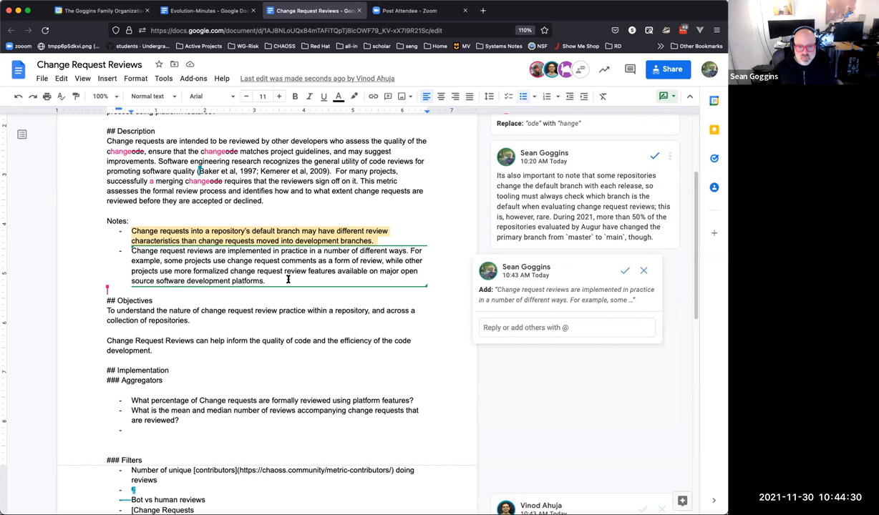
pyautogui.moveTo(324, 272)
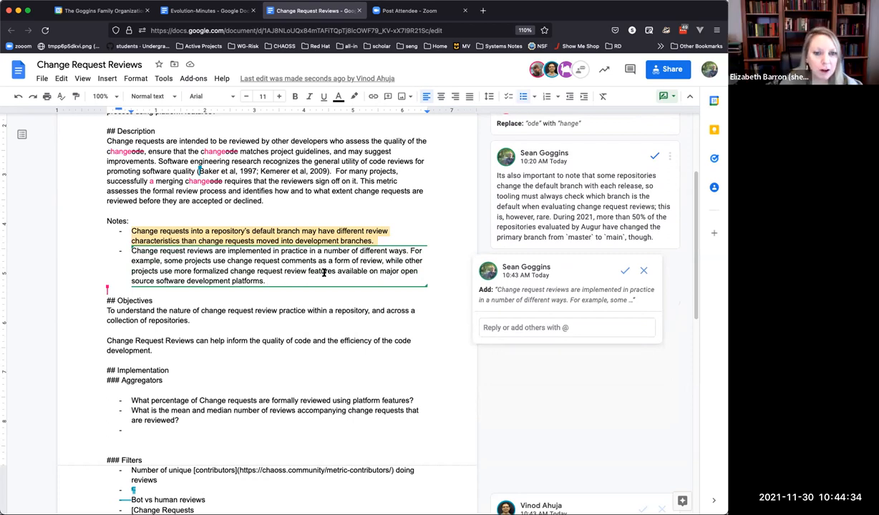
# Step: Append "The specific review practices of a project are sometimes documented." to the suggested bullet
pyautogui.write('The specific')
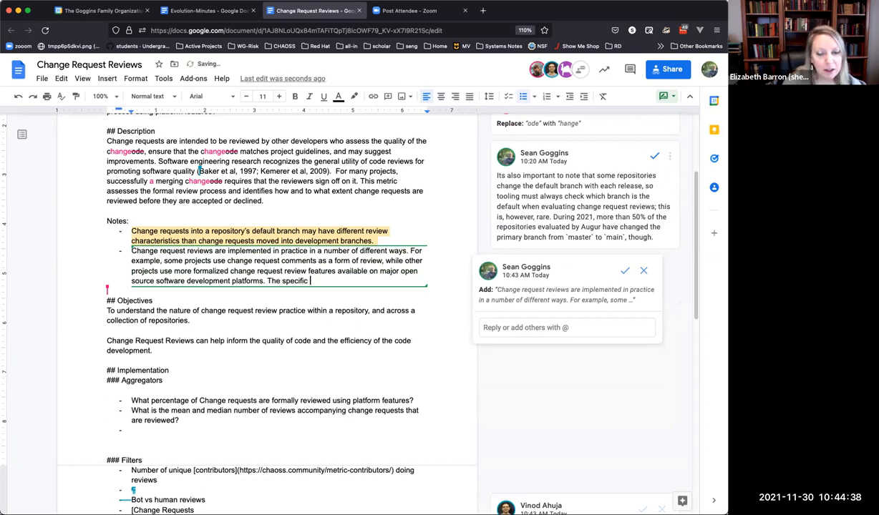
pyautogui.write('review p')
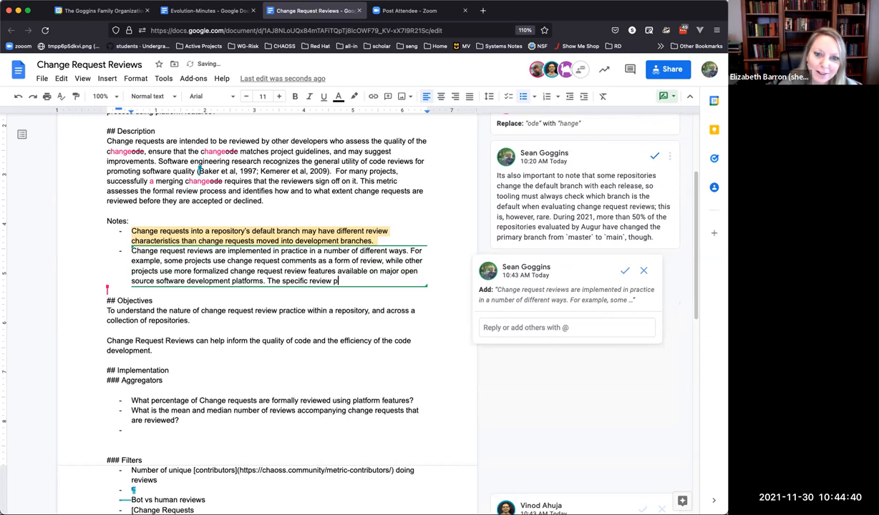
pyautogui.write('ractices o')
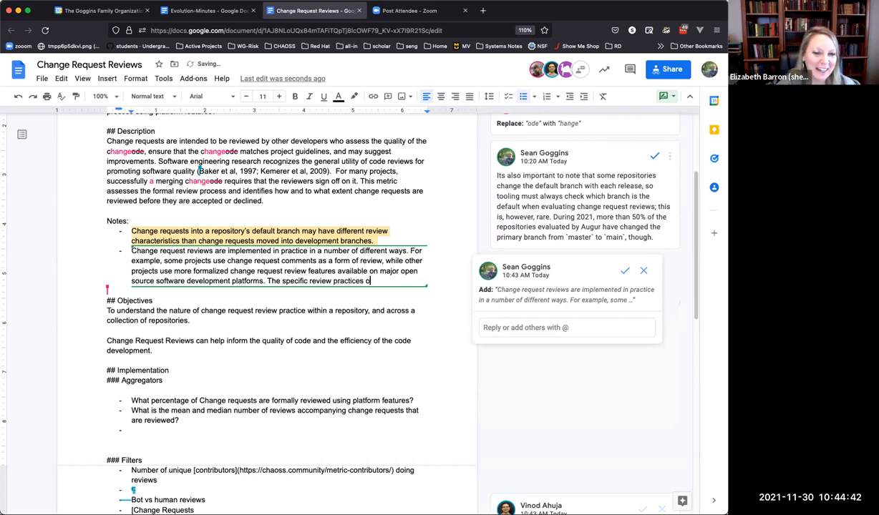
pyautogui.write('f a project are sometimes document')
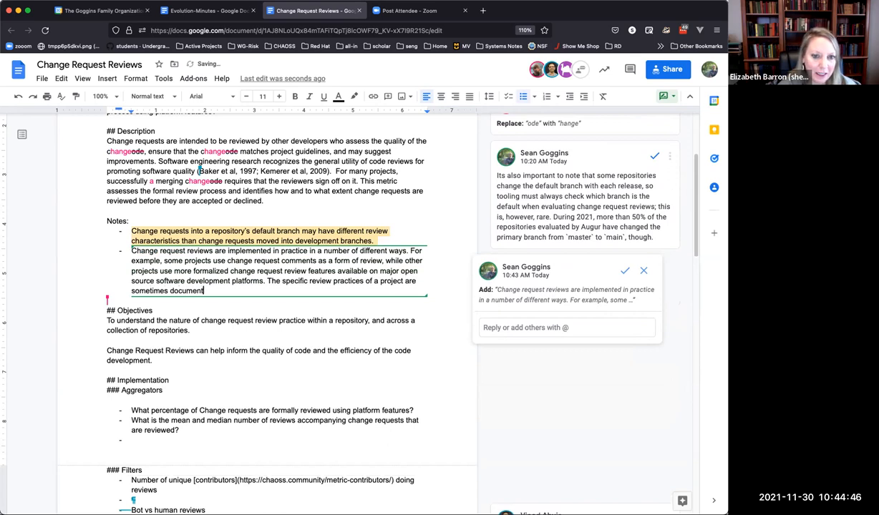
pyautogui.write('ed.')
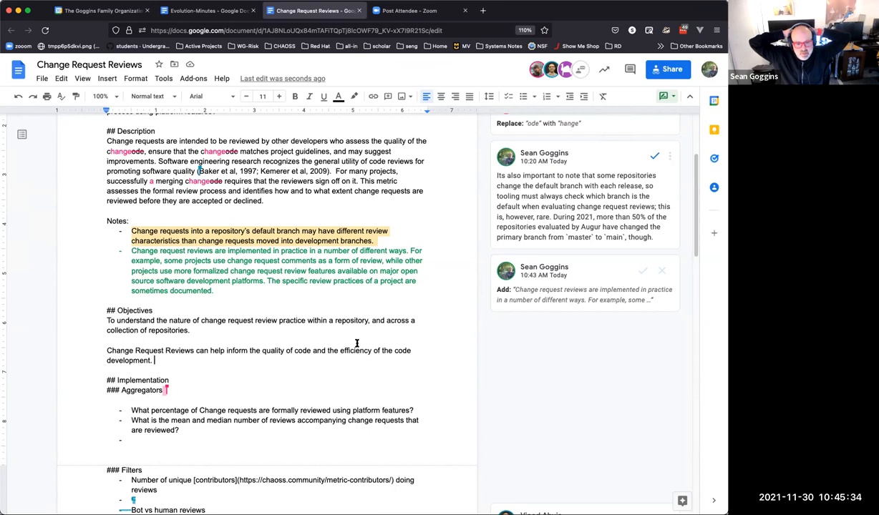
# Step: Scroll down to the Filters list to add the Change Requests Acceptance Ratio item
pyautogui.scroll(-3)
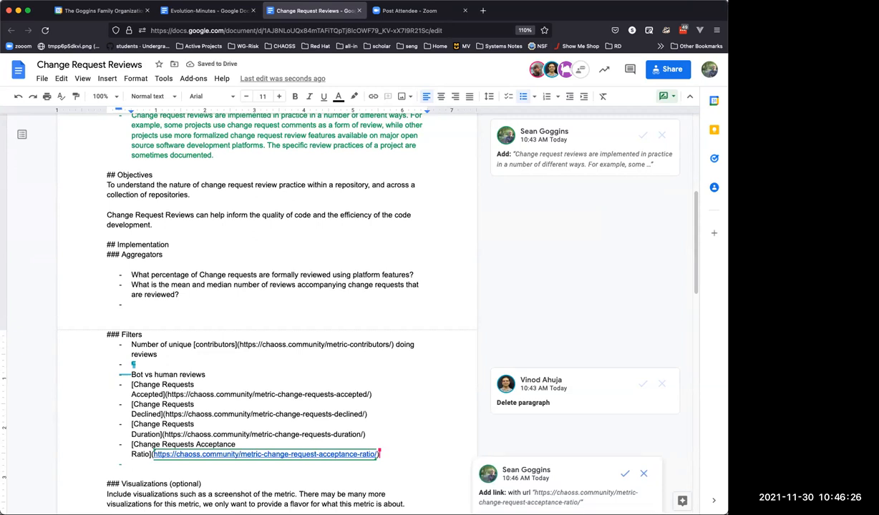
# Step: Add the filter question "Is the review process documented in a CONTRIBUTING.md file?" and begin a sub-bullet with "Does"
pyautogui.write('Is the change')
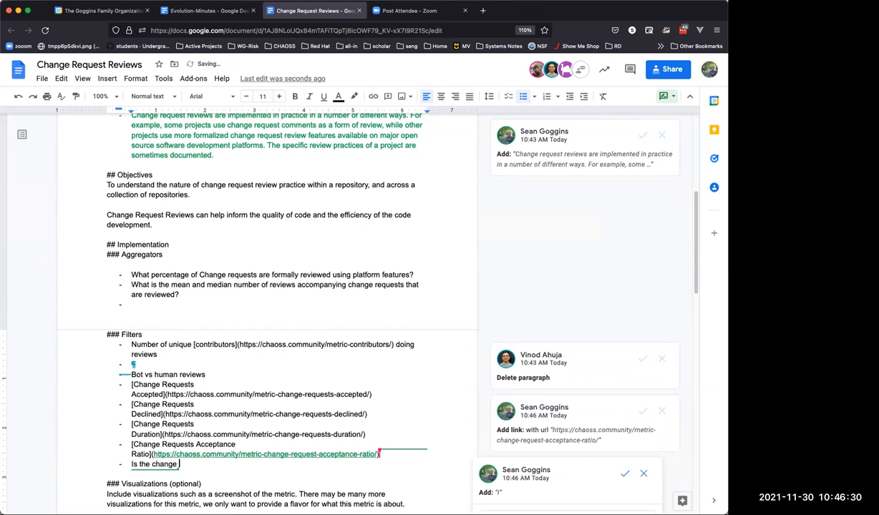
pyautogui.write('review')
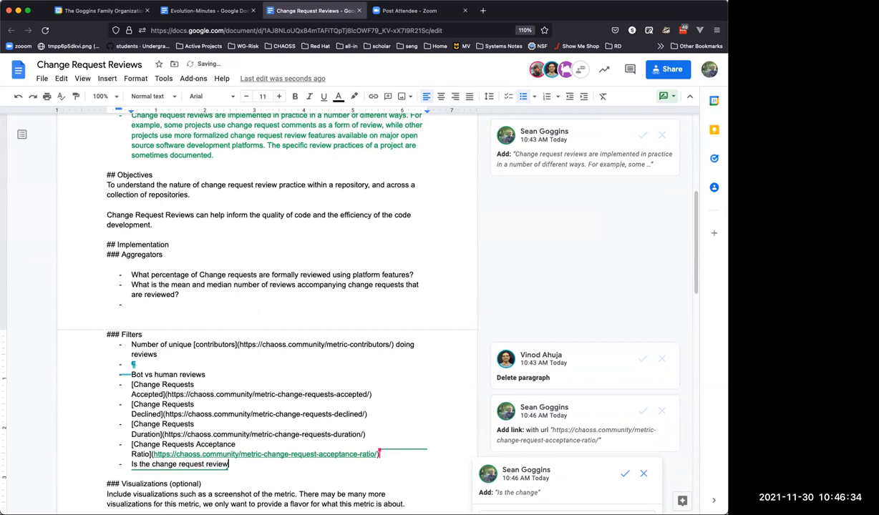
pyautogui.write('process')
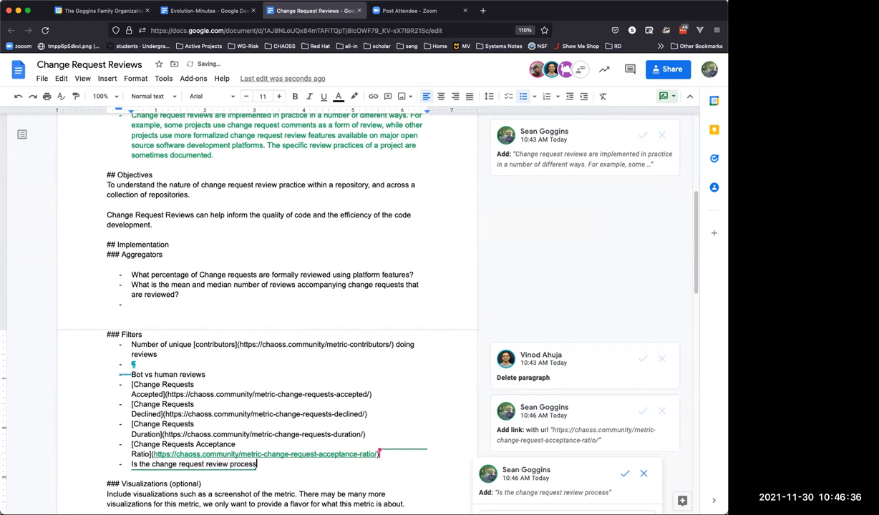
pyautogui.write('doc')
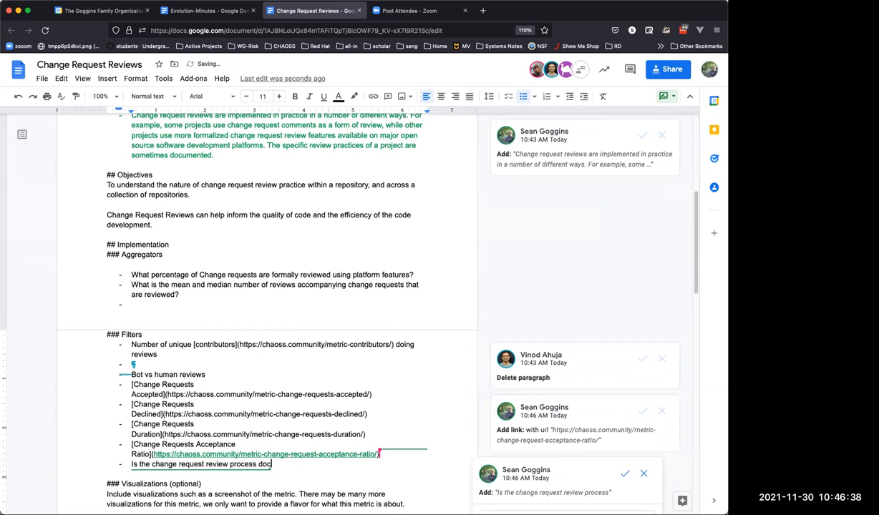
pyautogui.write('documented ina')
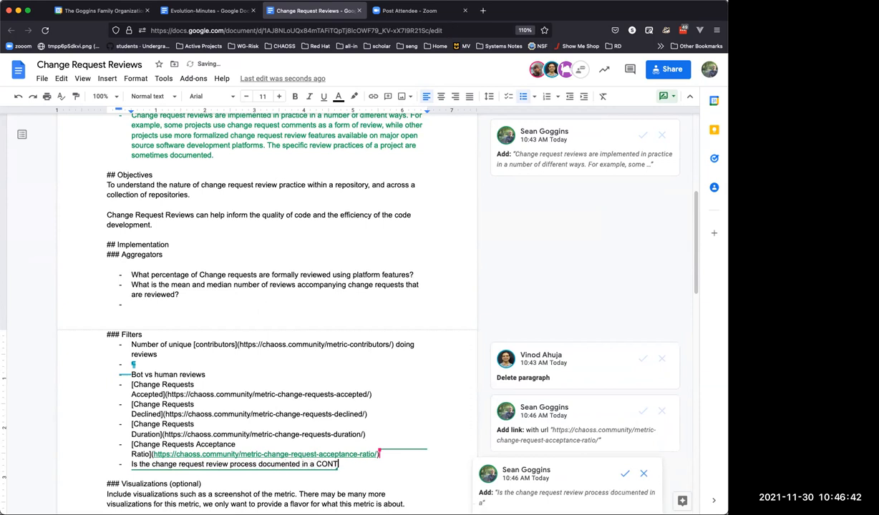
pyautogui.write('RIBUTING.md file')
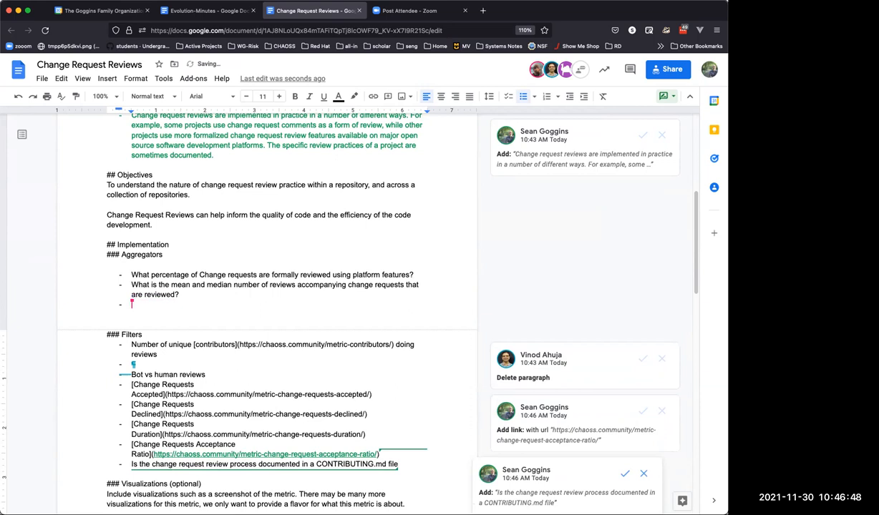
pyautogui.write('Does the project have a')
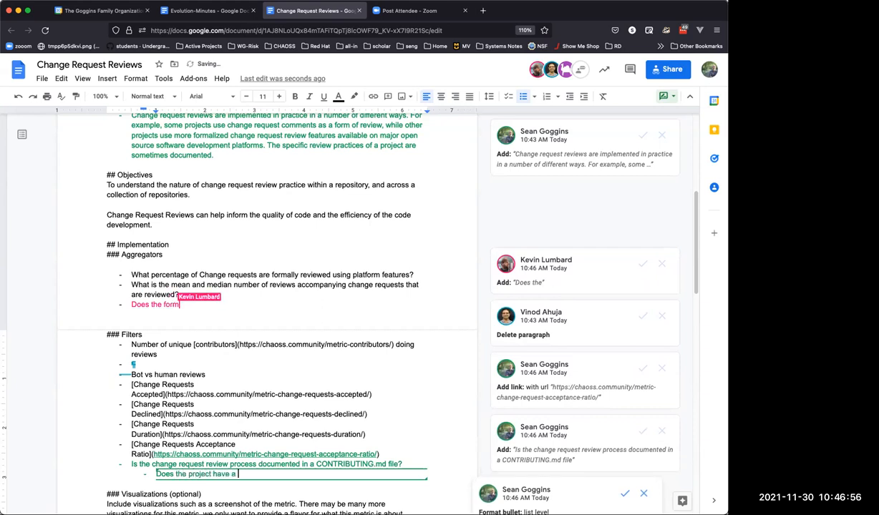
# Step: Write sub-bullets asking if the project has a CONTRIBUTING.md file and if it contains the word "review", then start a third
pyautogui.write('CONTRIBUTING.md file?')
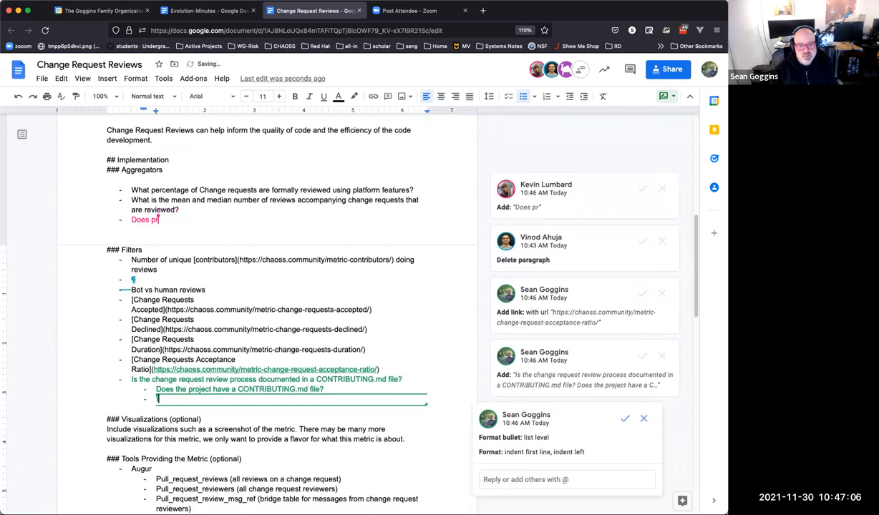
pyautogui.write('If so, d')
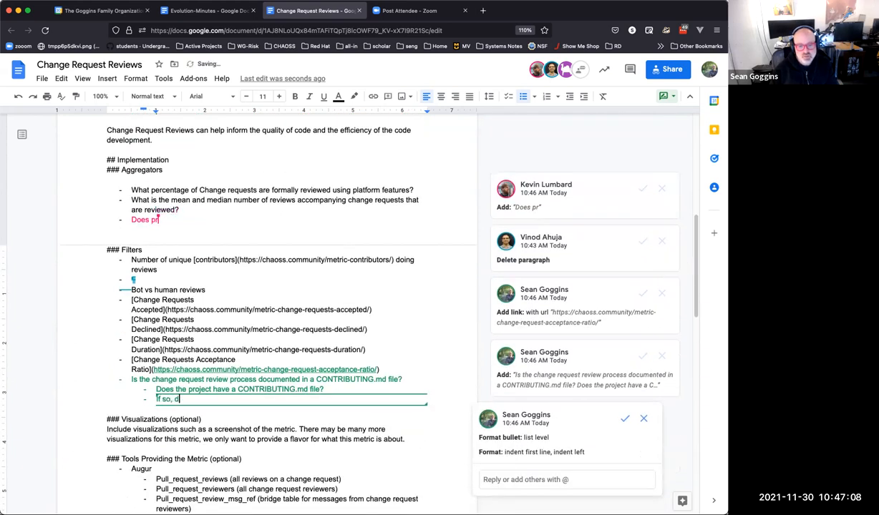
pyautogui.write('oes the CONTRIBUTING.md file contain the word')
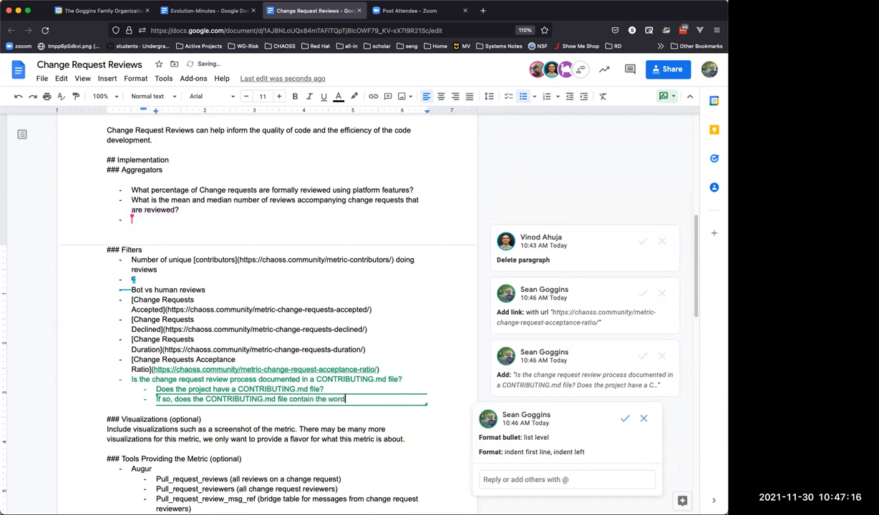
pyautogui.write('"review')
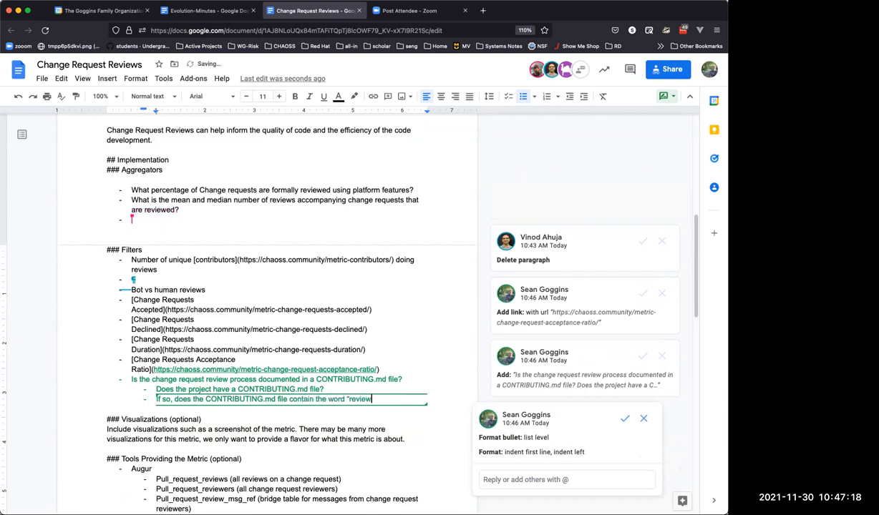
pyautogui.write('?')
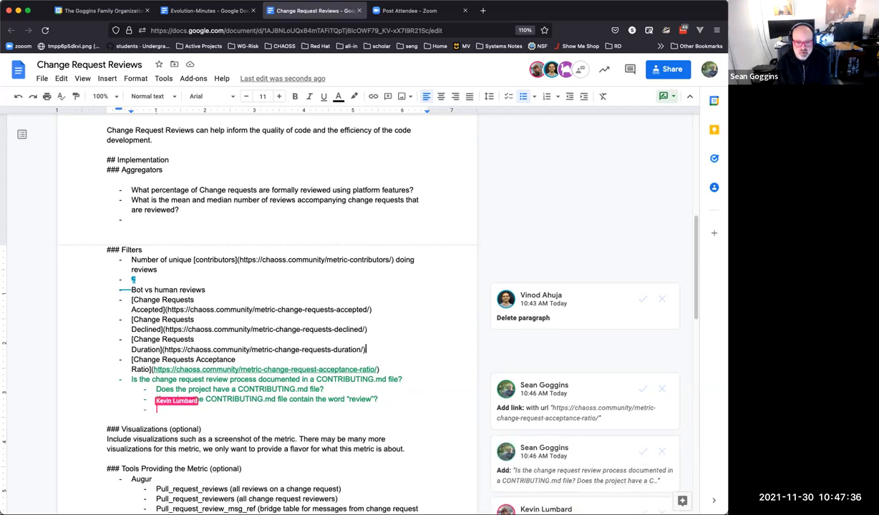
pyautogui.write('Does the projec')
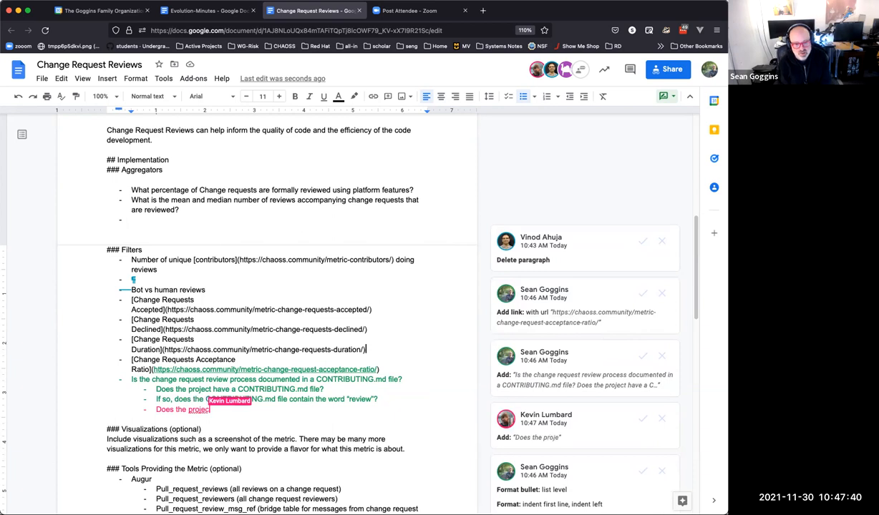
# Step: Write "Does the project follow these guidelines? (This would require a qualitative review ... in contrast with observable"
pyautogui.write('follow these')
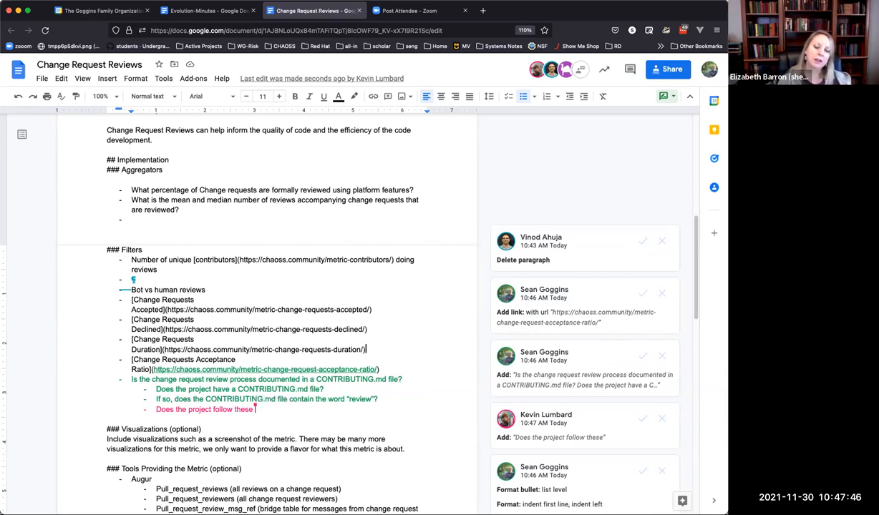
pyautogui.write('Gui')
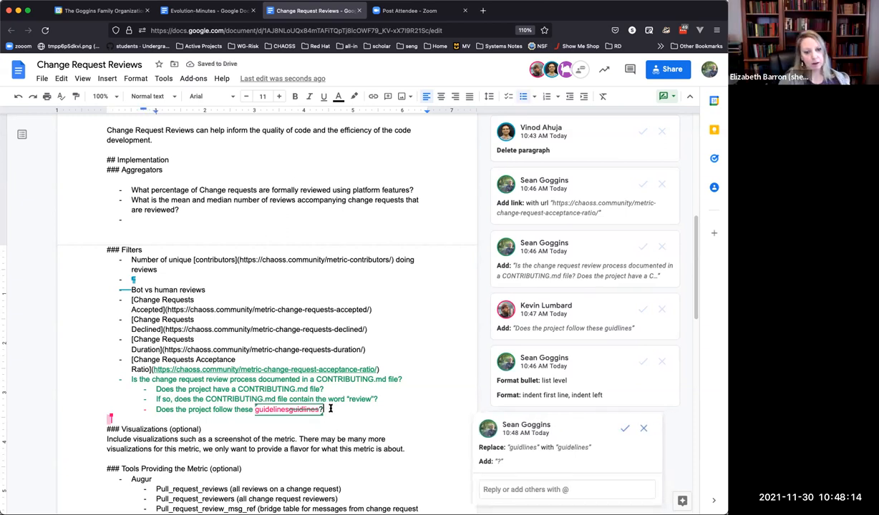
pyautogui.write('(This would require a')
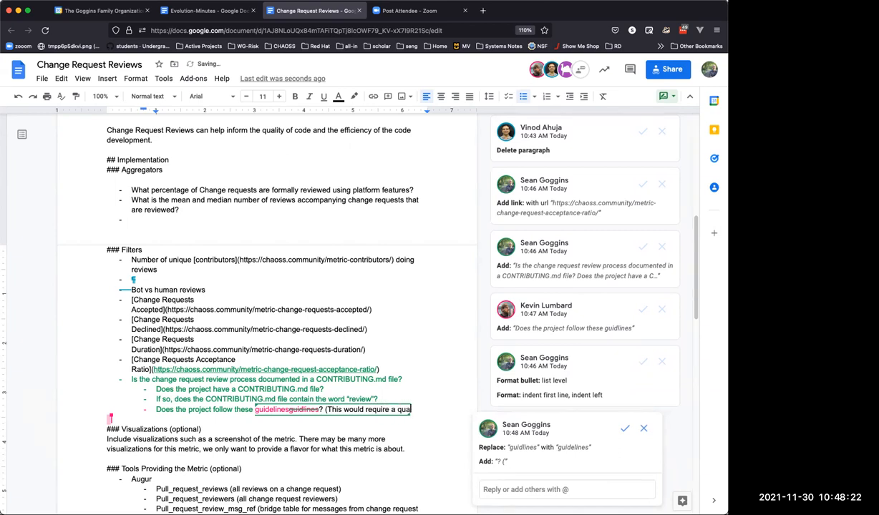
pyautogui.write('qualitative review of the document in contrast w')
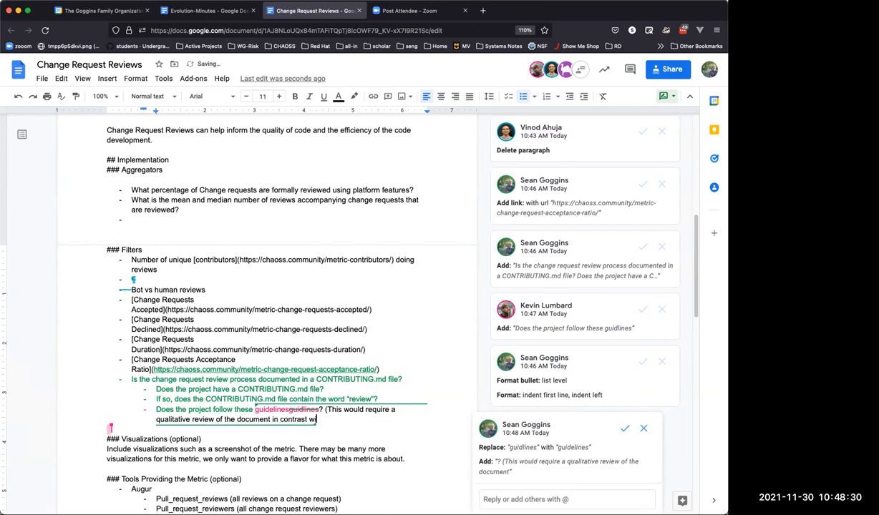
pyautogui.write('ith observab')
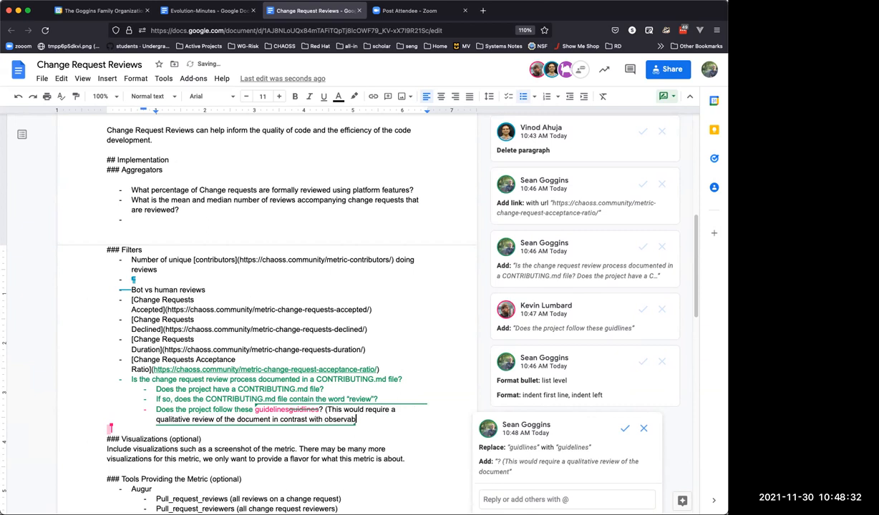
# Step: Finish the parenthetical note with "practice)."
pyautogui.write('practice).')
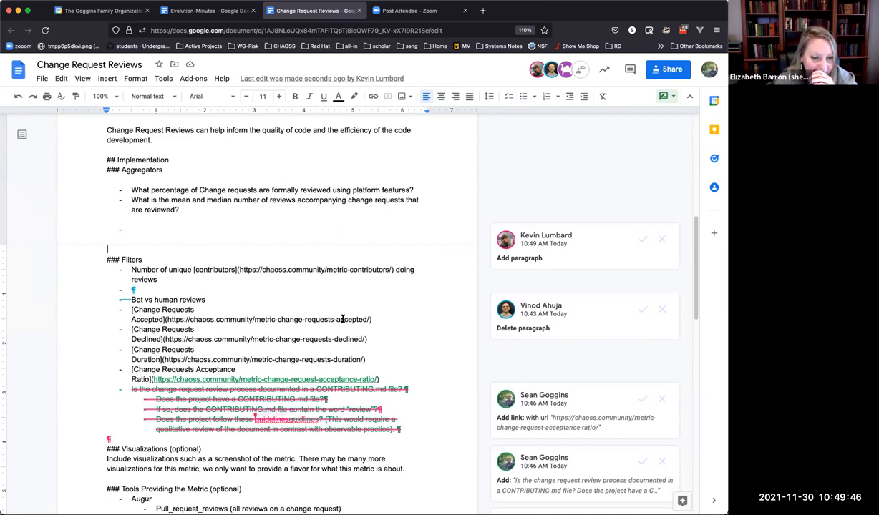
# Step: Accept the pending suggestion so the CONTRIBUTING.md question block becomes regular text
pyautogui.scroll(-3)
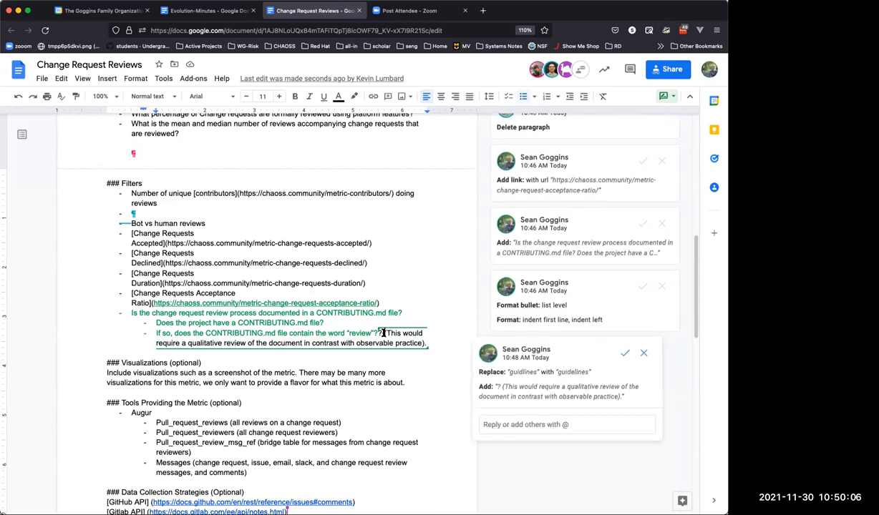
pyautogui.moveTo(447, 323)
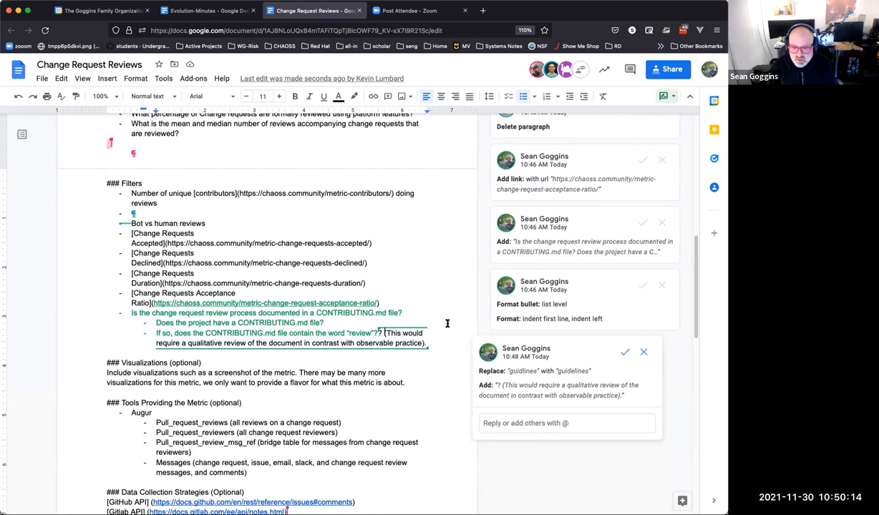
pyautogui.click(624, 352)
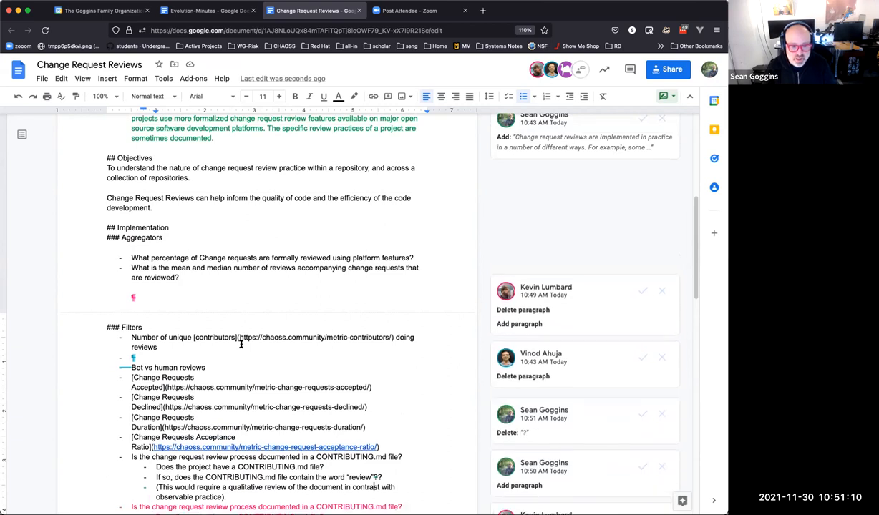
# Step: Accept the Replace suggestion rejoining the qualitative-review note to the guidelines sub-question
pyautogui.scroll(-3)
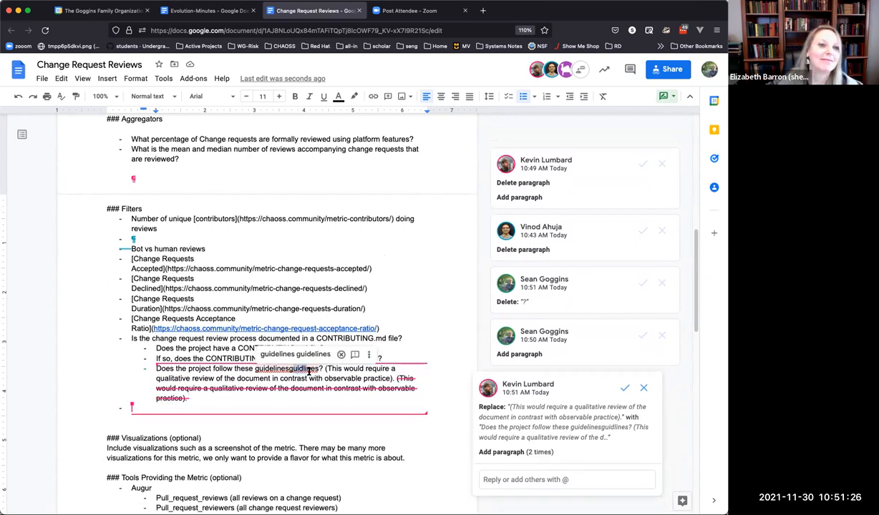
pyautogui.click(624, 386)
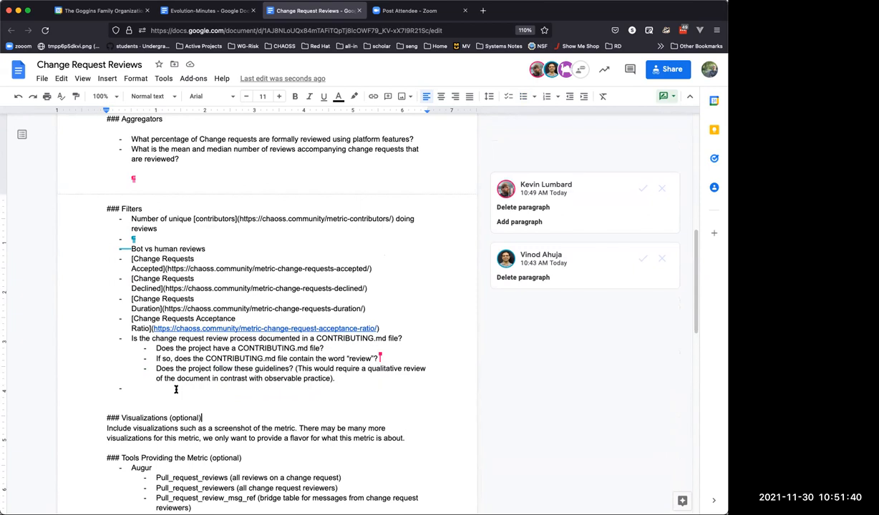
# Step: Remove the leftover empty bullet below the CONTRIBUTING.md sub-questions
pyautogui.click(174, 390)
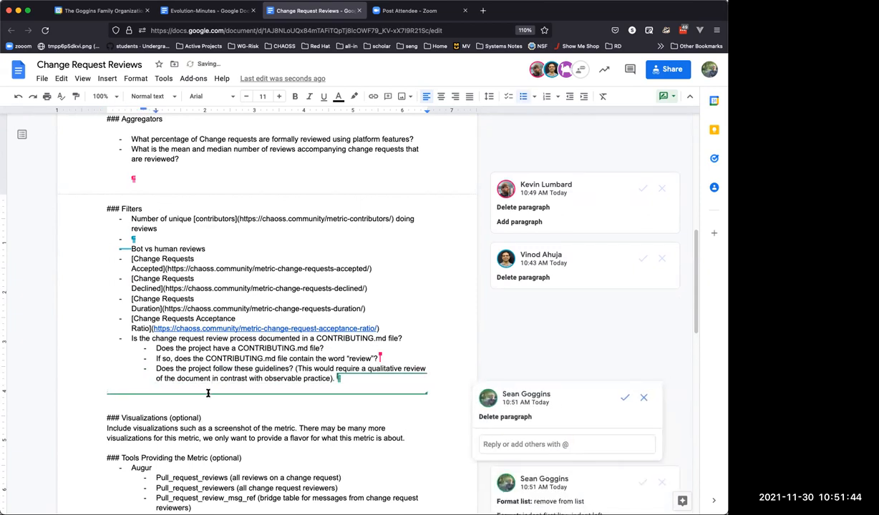
pyautogui.scroll(-3)
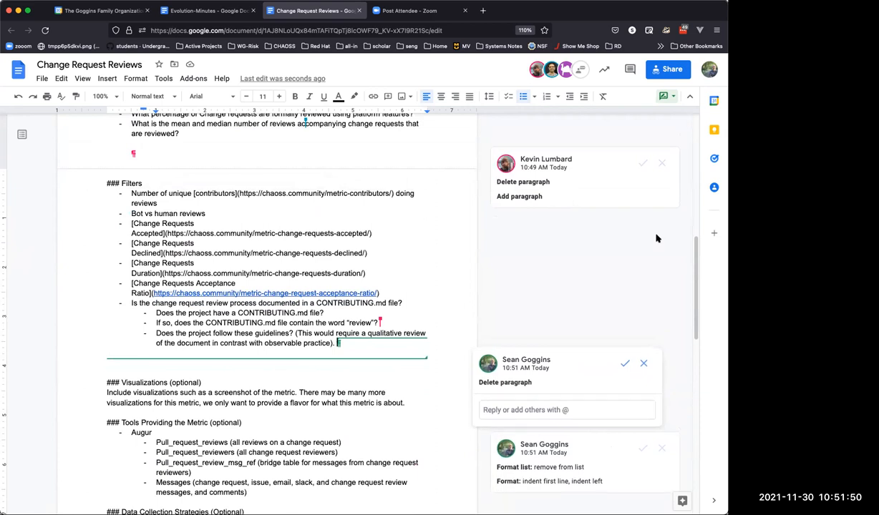
pyautogui.moveTo(644, 212)
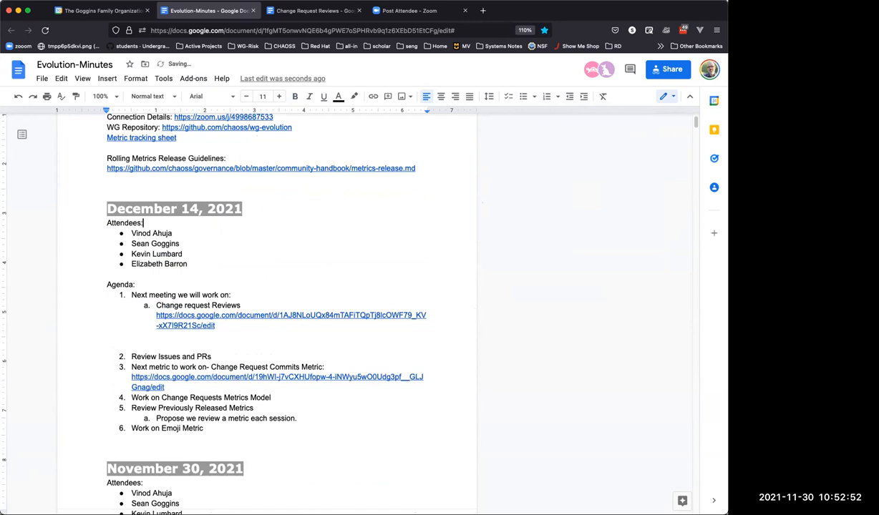
# Step: Overwrite the December 14 attendee names and enter 'Next metric to work on- Change Request Commits Metric:' as agenda item 1
pyautogui.moveTo(132, 233); pyautogui.dragTo(183, 255)
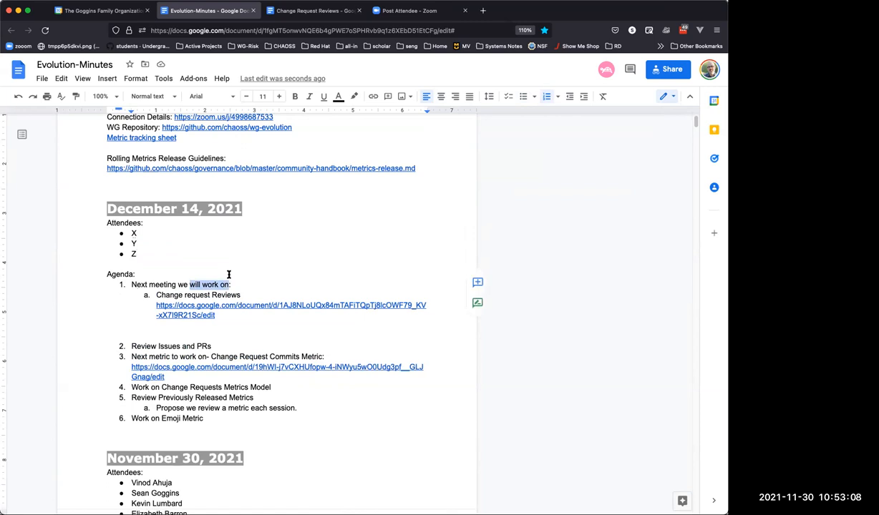
pyautogui.write('Review')
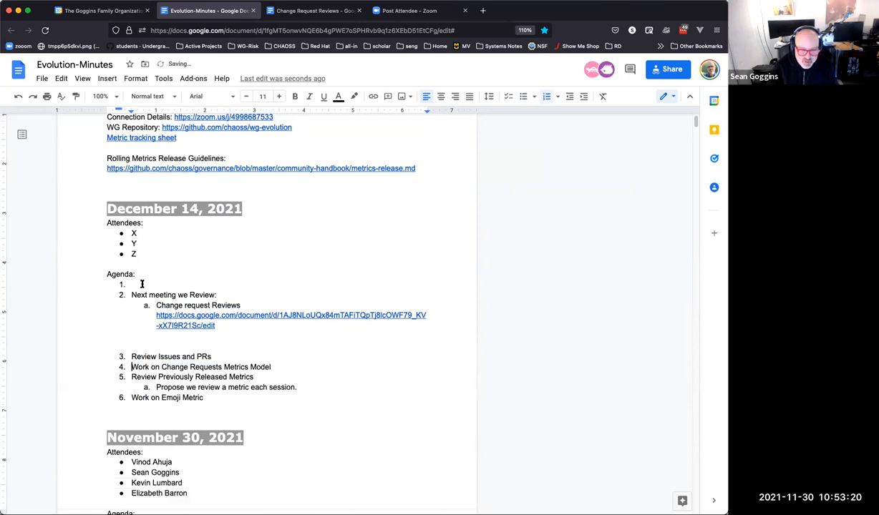
pyautogui.write('Next metric to work on- Change Request Commits Metric:')
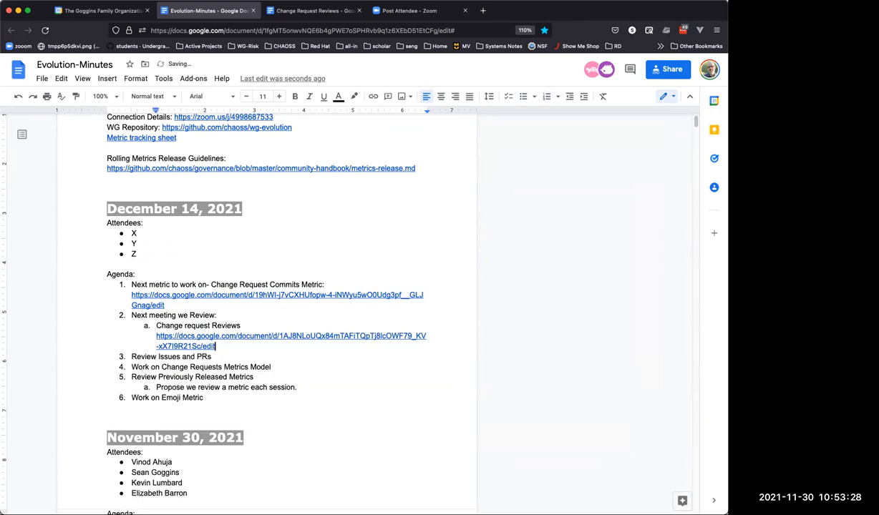
pyautogui.scroll(-3)
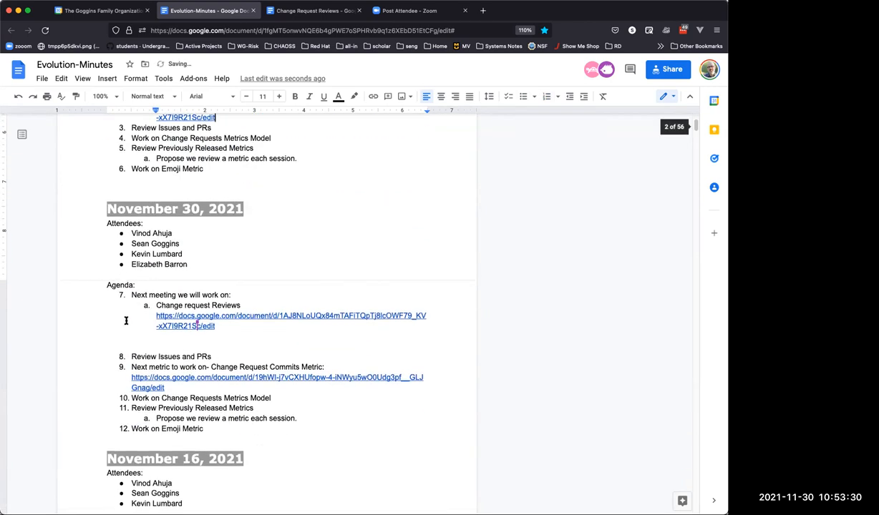